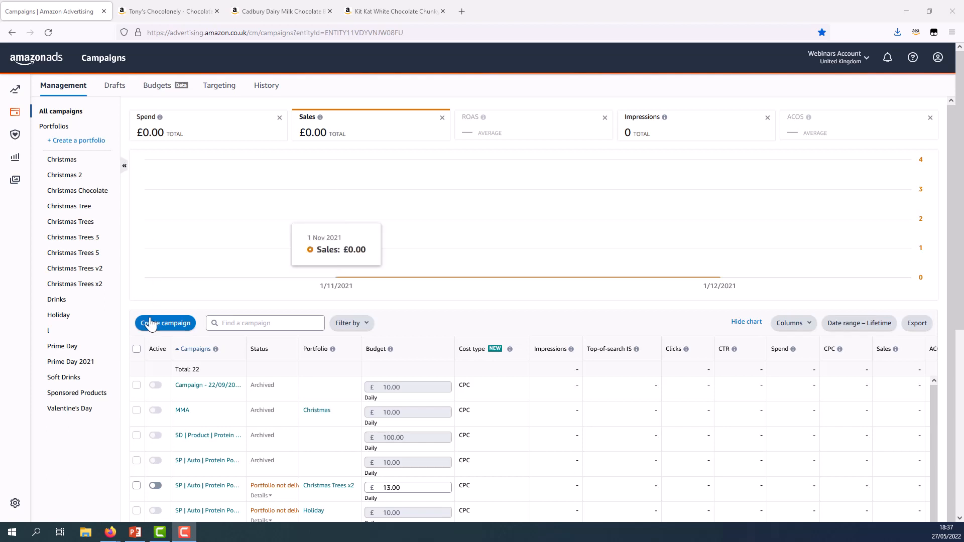
# Step: Start creating a new Sponsored Products campaign
pyautogui.click(164, 323)
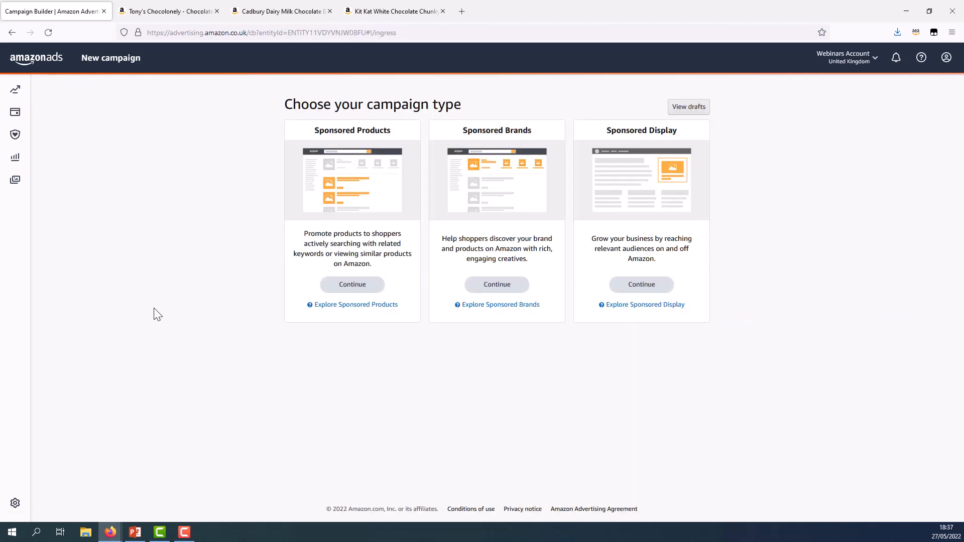
pyautogui.click(352, 285)
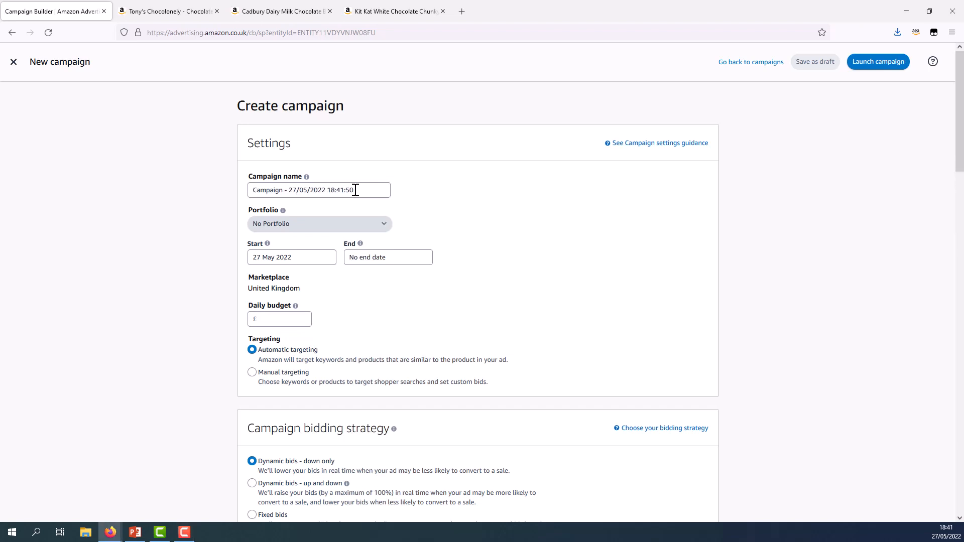
# Step: Replace the default campaign name with 'SP/Manual/Chocolate/Individual Products/Cro...'
pyautogui.tripleClick(320, 190)
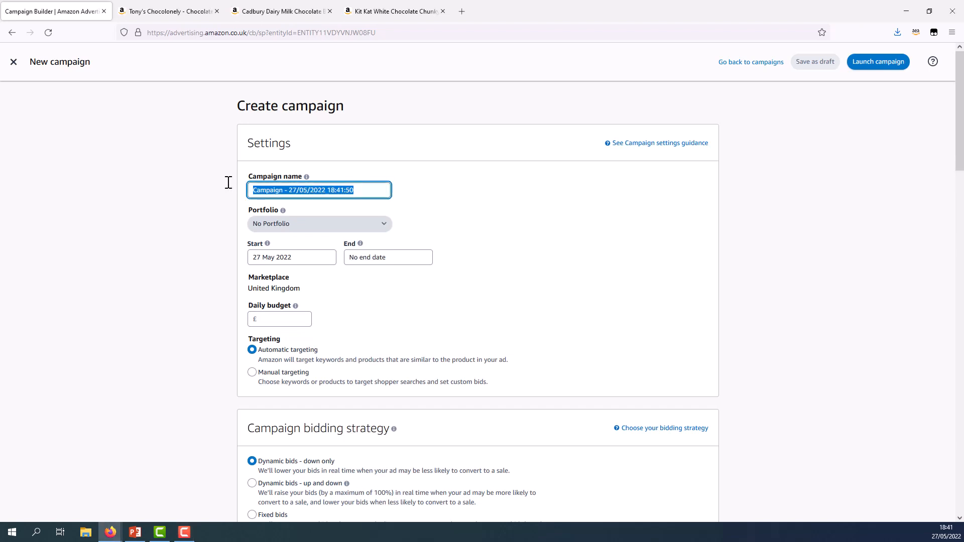
pyautogui.write('SP')
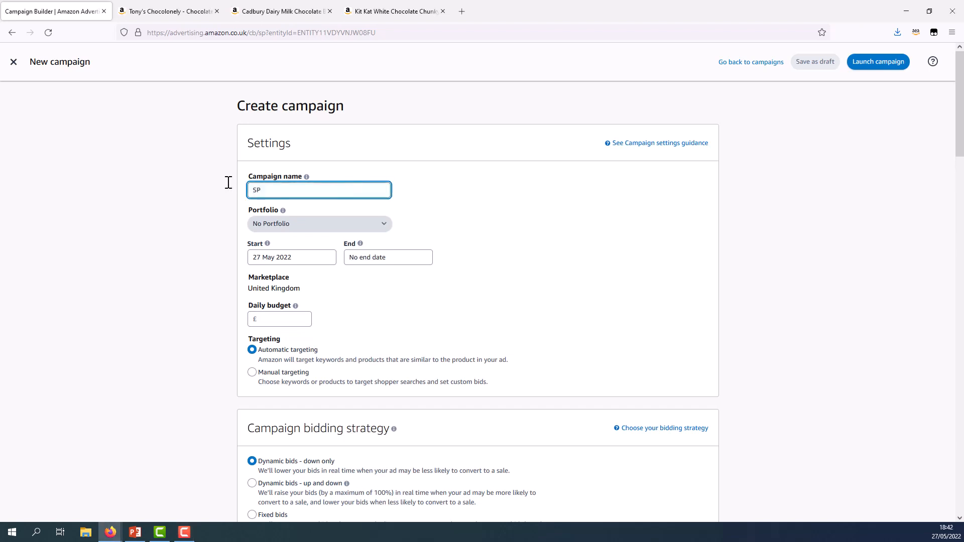
pyautogui.write('/')
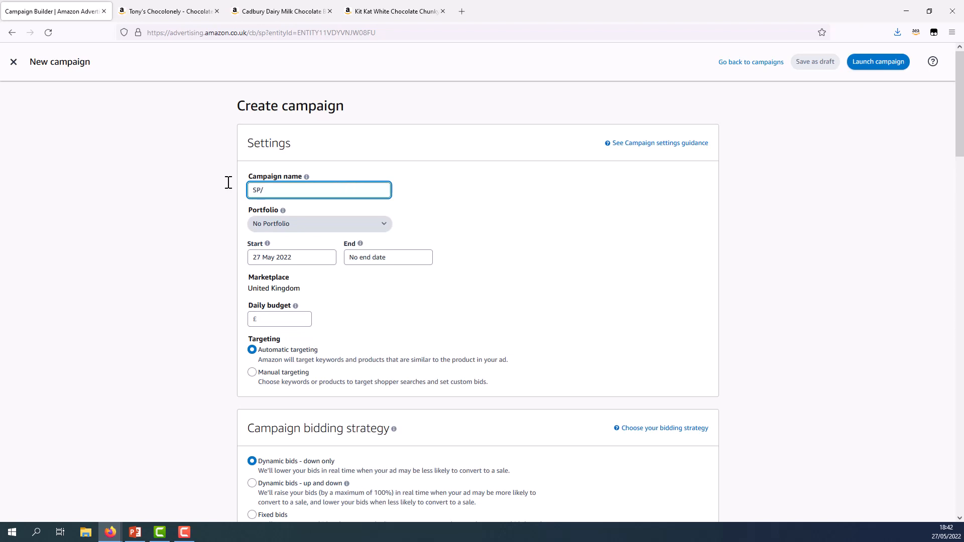
pyautogui.write('Manual/Choc')
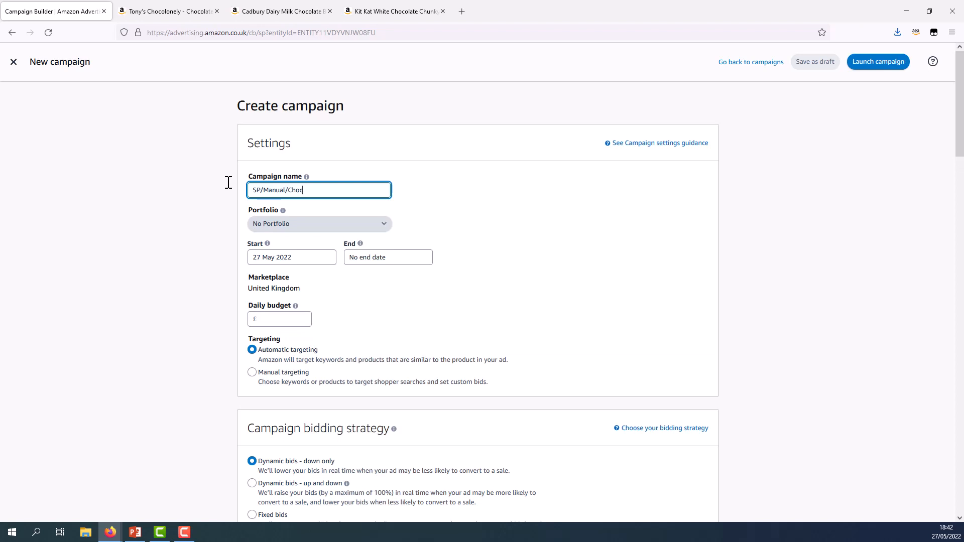
pyautogui.write('olate')
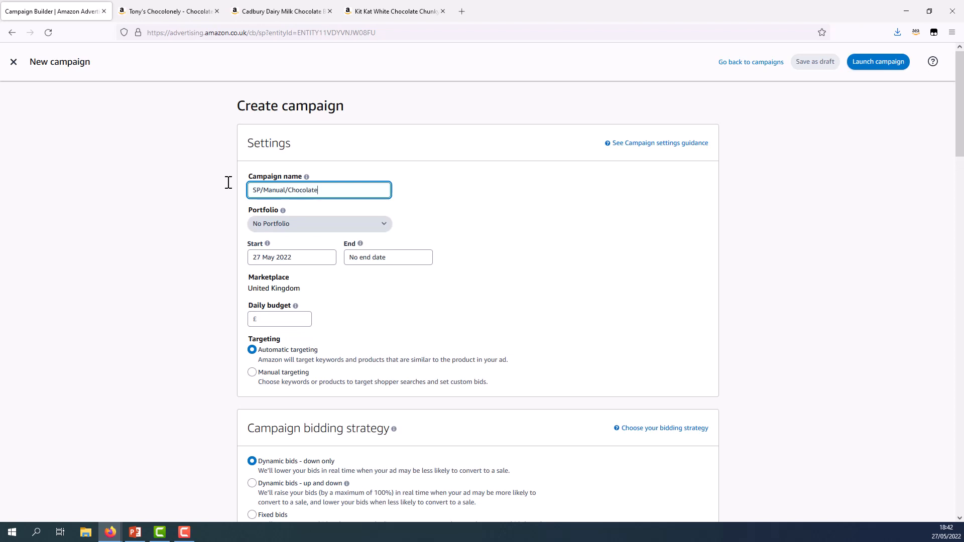
pyautogui.write('/')
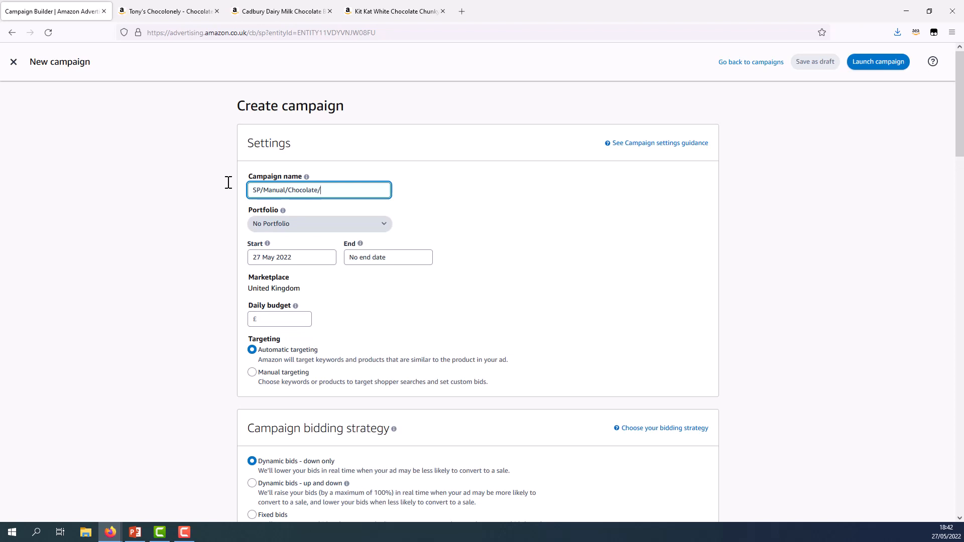
pyautogui.write('Individual')
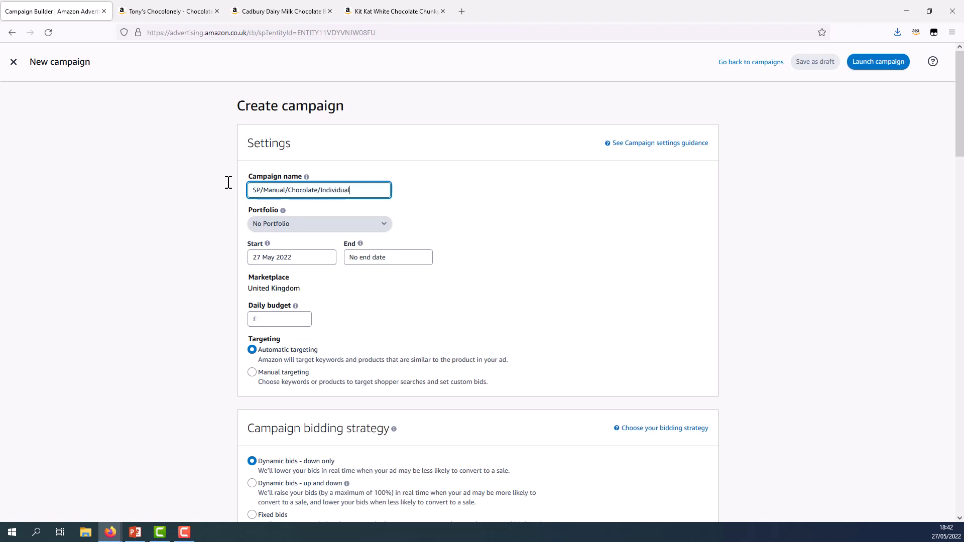
pyautogui.write('Products')
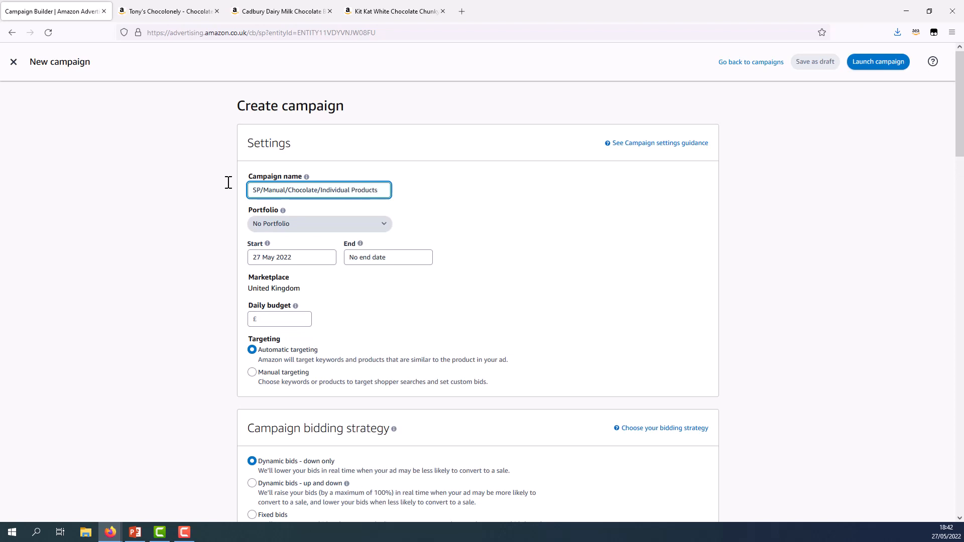
pyautogui.write('/Cross-sell')
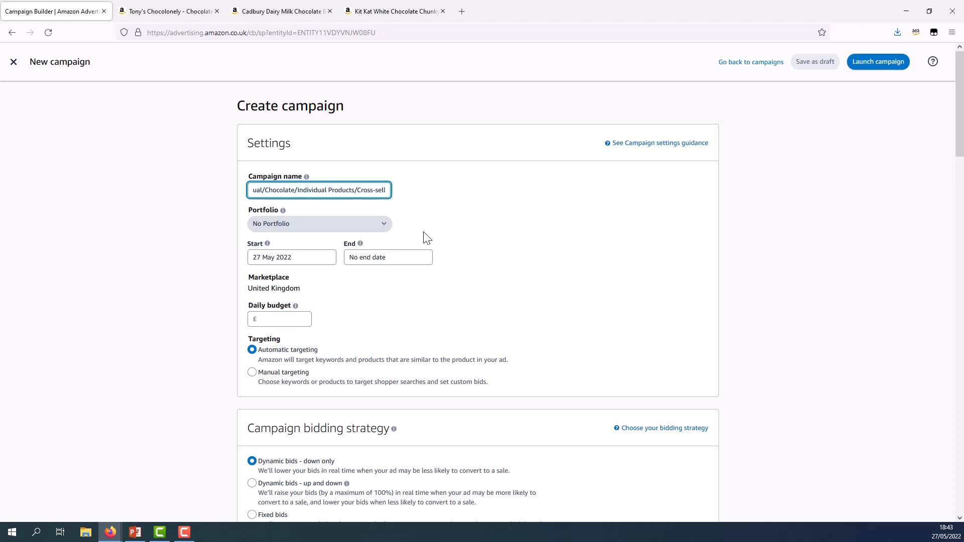
pyautogui.moveTo(359, 231)
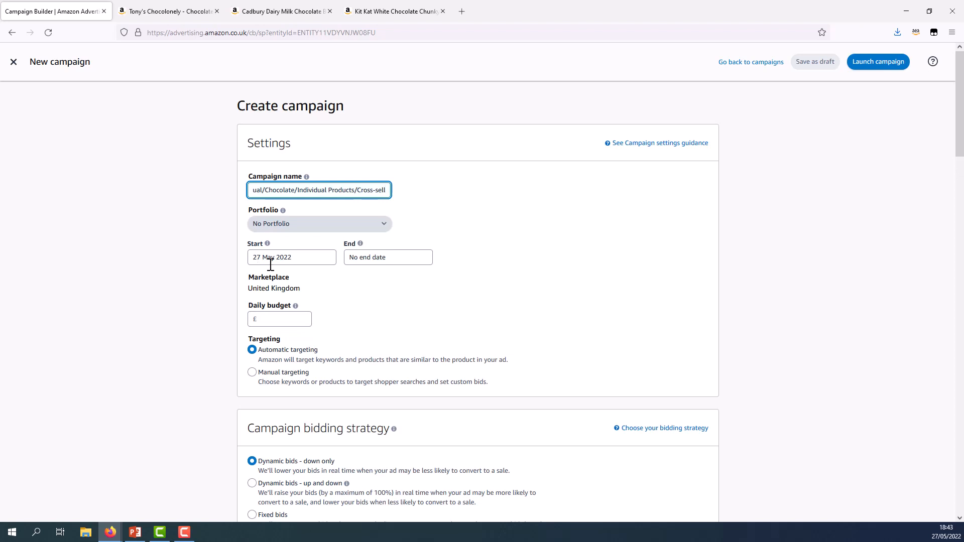
# Step: Set a £10.00 daily budget and switch the campaign to manual targeting
pyautogui.write('10')
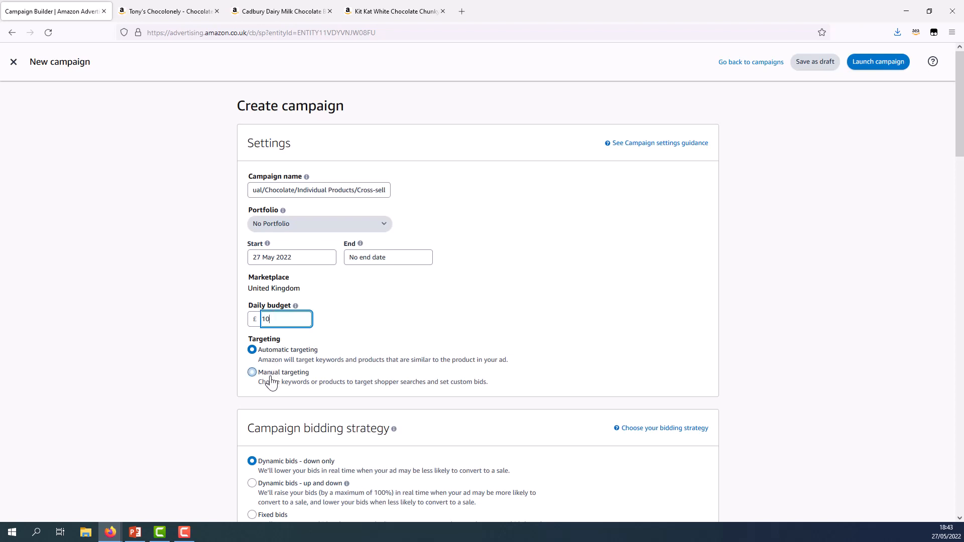
pyautogui.click(251, 372)
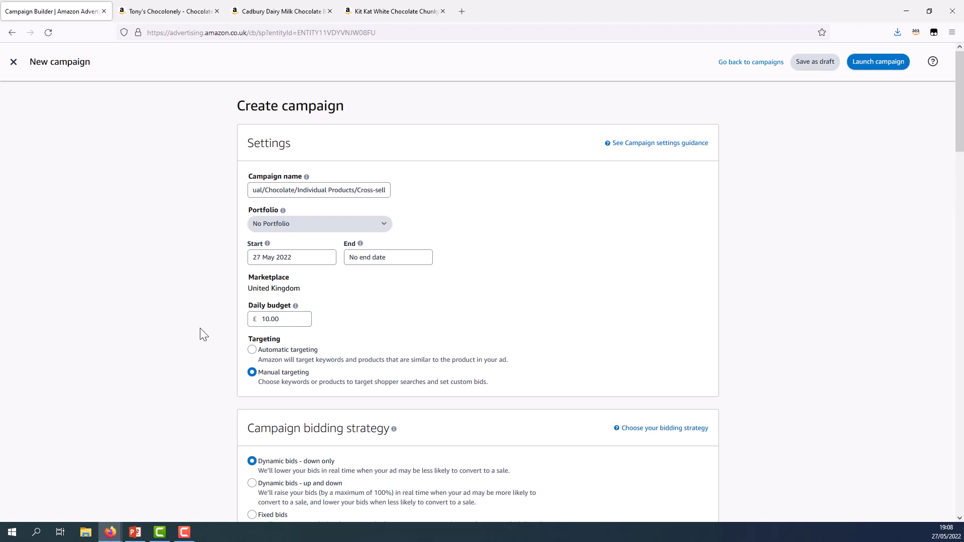
# Step: Name the ad group 'Chocolate bars' and move to the product search box
pyautogui.scroll(-3)
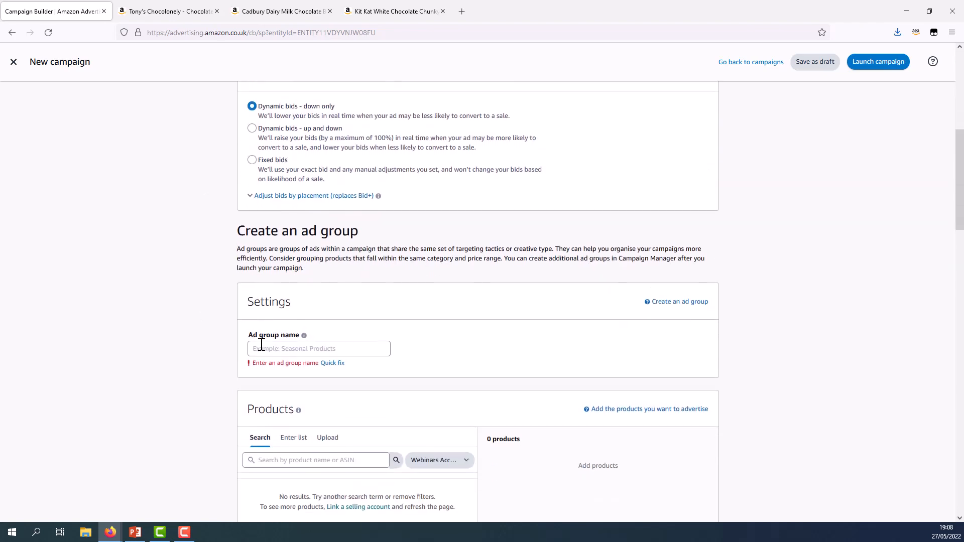
pyautogui.write('C')
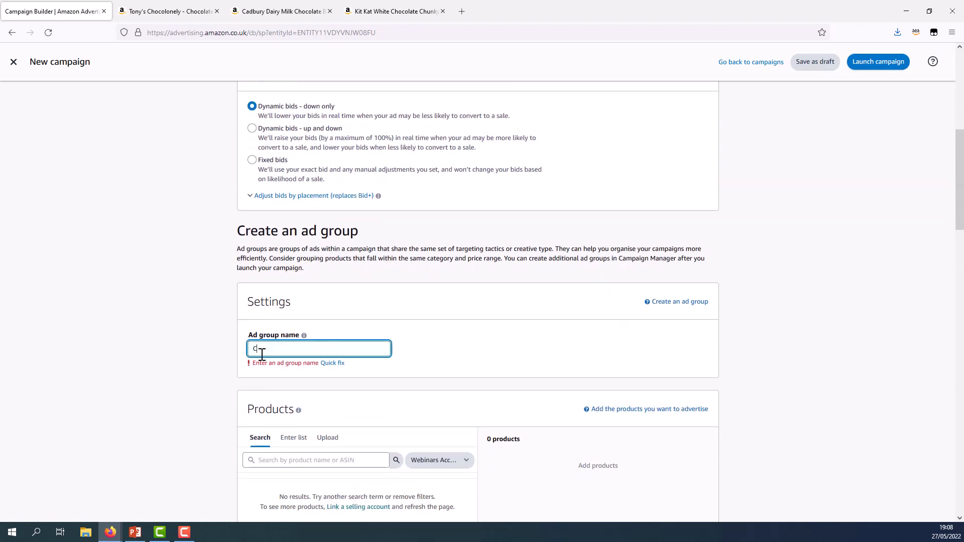
pyautogui.write('Chocolate b')
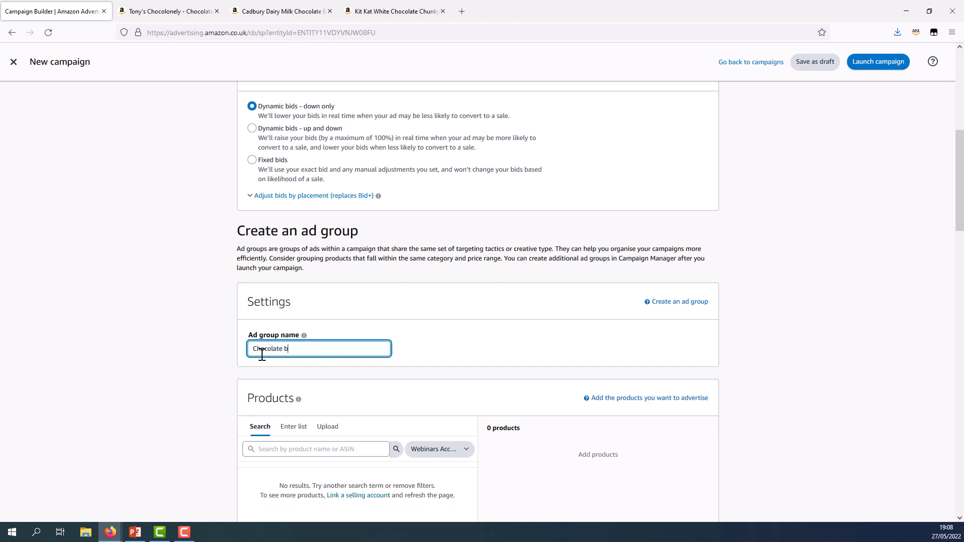
pyautogui.write('ars')
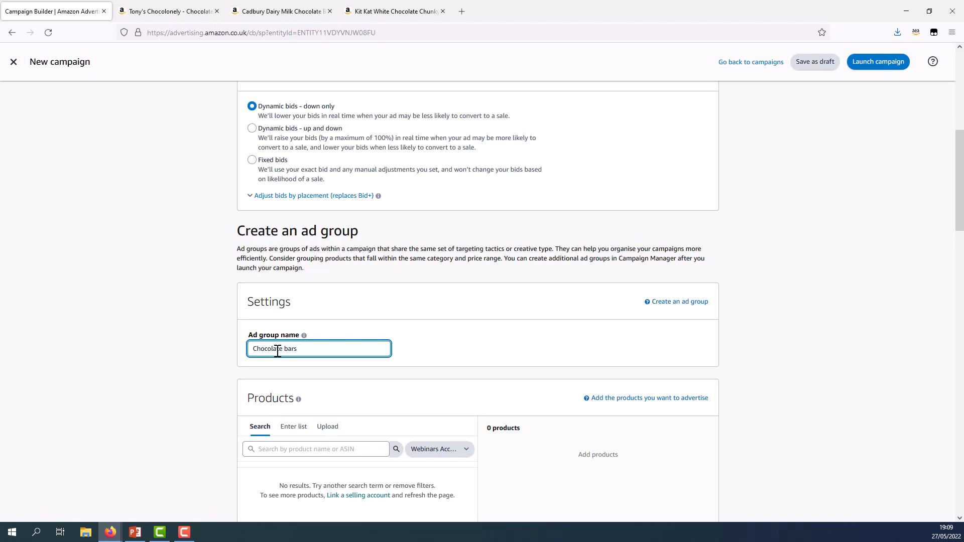
pyautogui.scroll(-3)
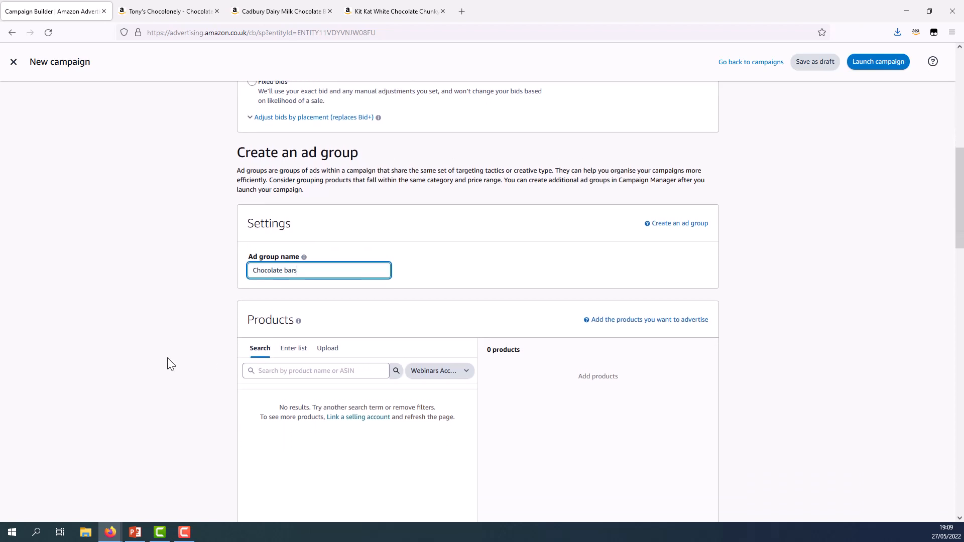
pyautogui.click(316, 371)
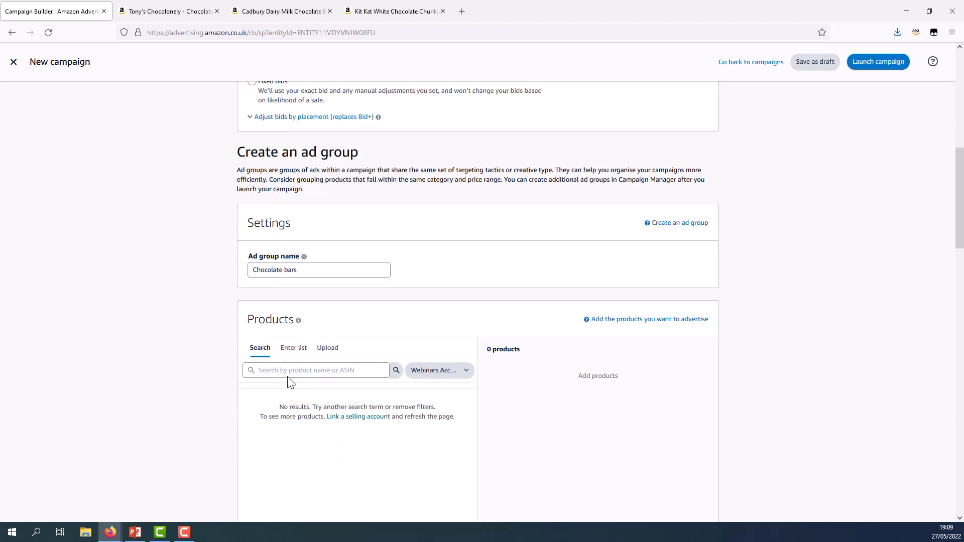
pyautogui.click(316, 369)
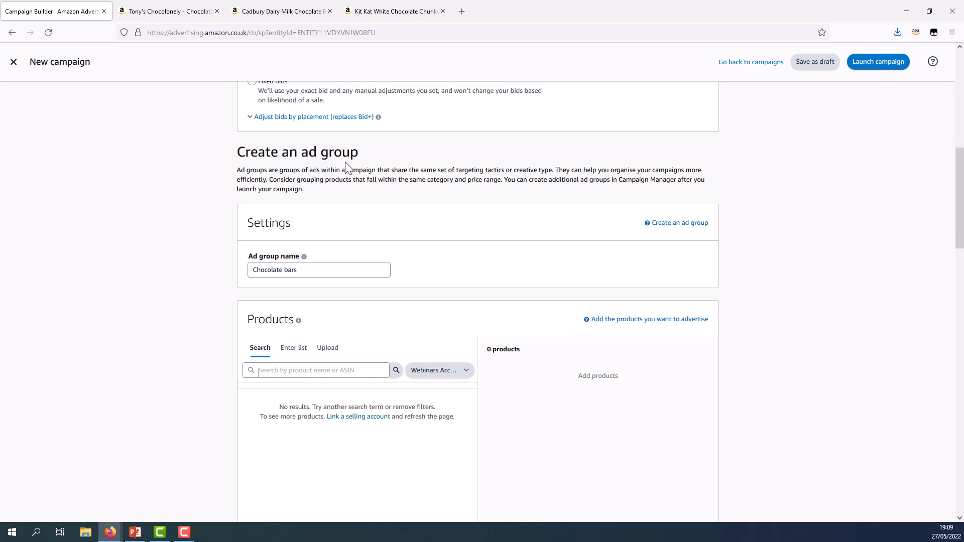
# Step: Copy the Tony's Chocolonely bar's ASIN B07P14PRSH from its Amazon.co.uk page and return to the builder
pyautogui.click(168, 11)
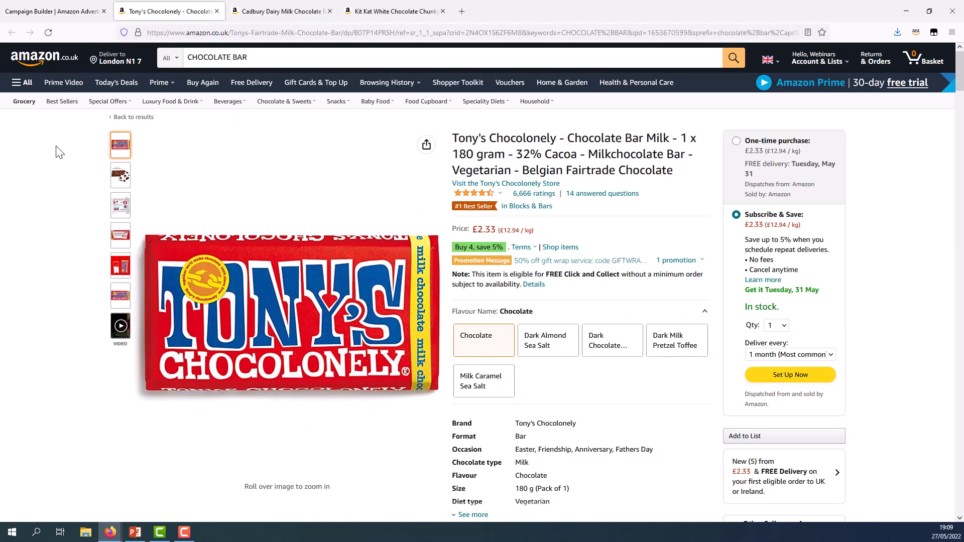
pyautogui.moveTo(73, 242)
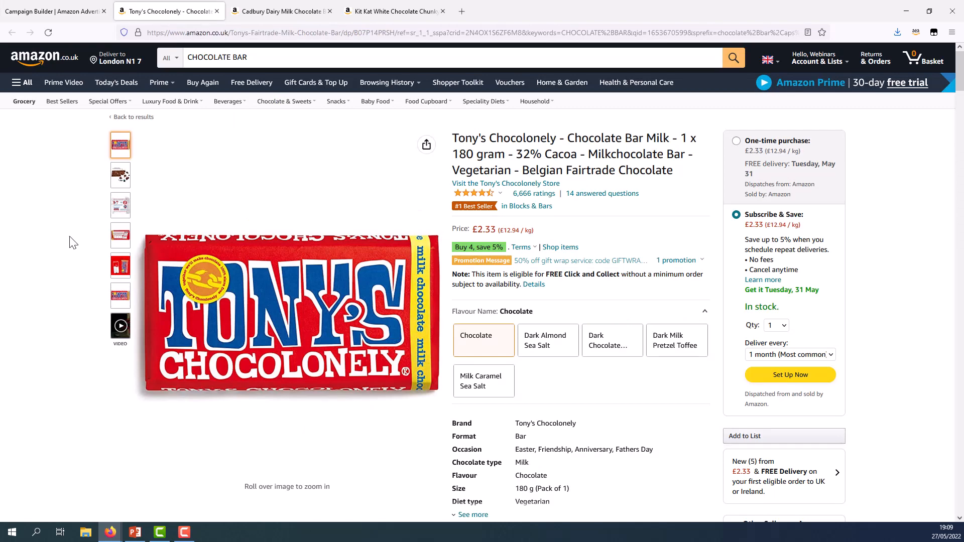
pyautogui.scroll(-3)
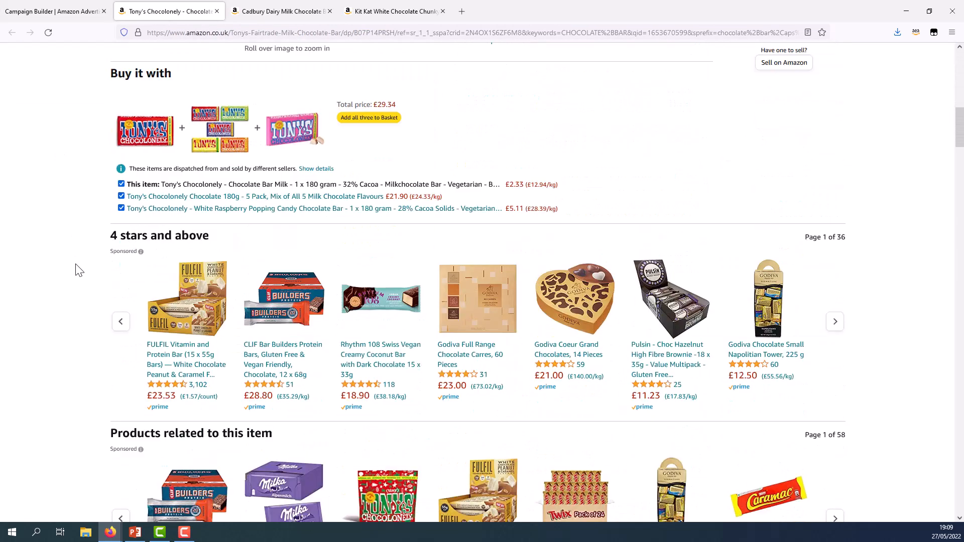
pyautogui.scroll(-3)
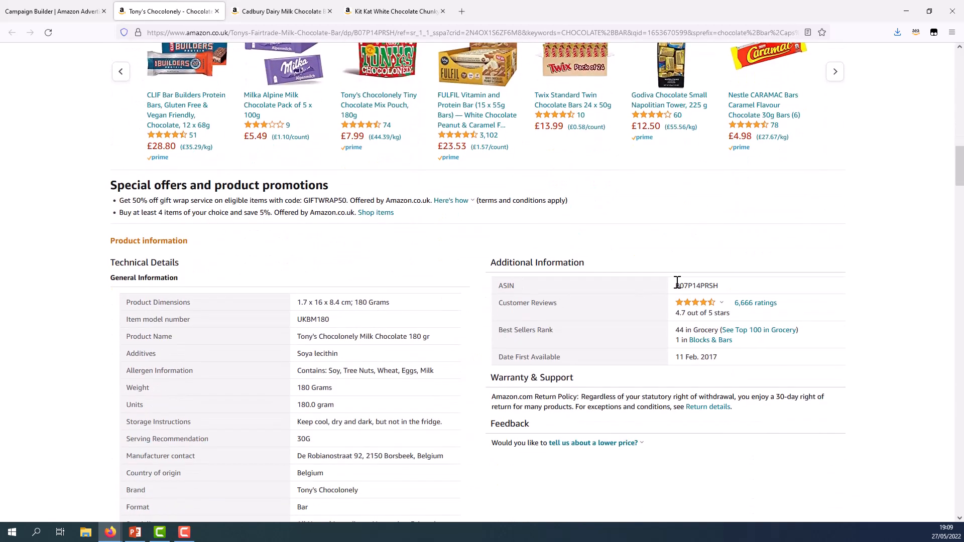
pyautogui.doubleClick(698, 285)
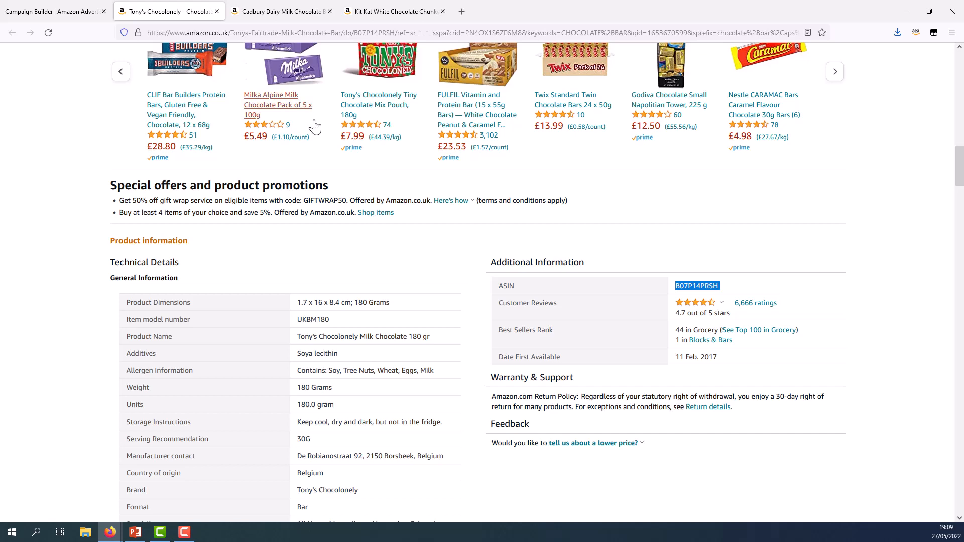
pyautogui.click(53, 11)
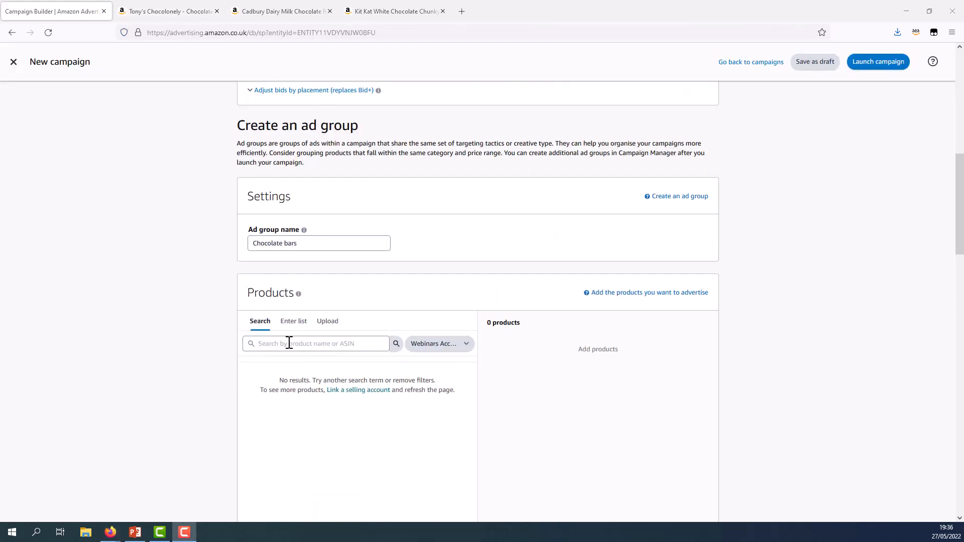
# Step: Search ASIN B07P14PRSH and add the Tony's Chocolonely milk bar as the advertised product
pyautogui.write('B07P14PRSH')
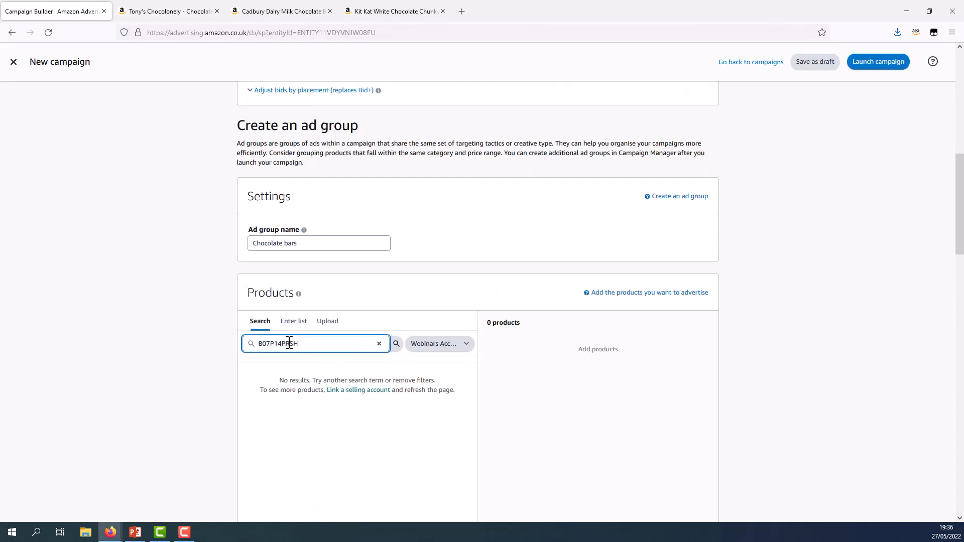
pyautogui.click(396, 344)
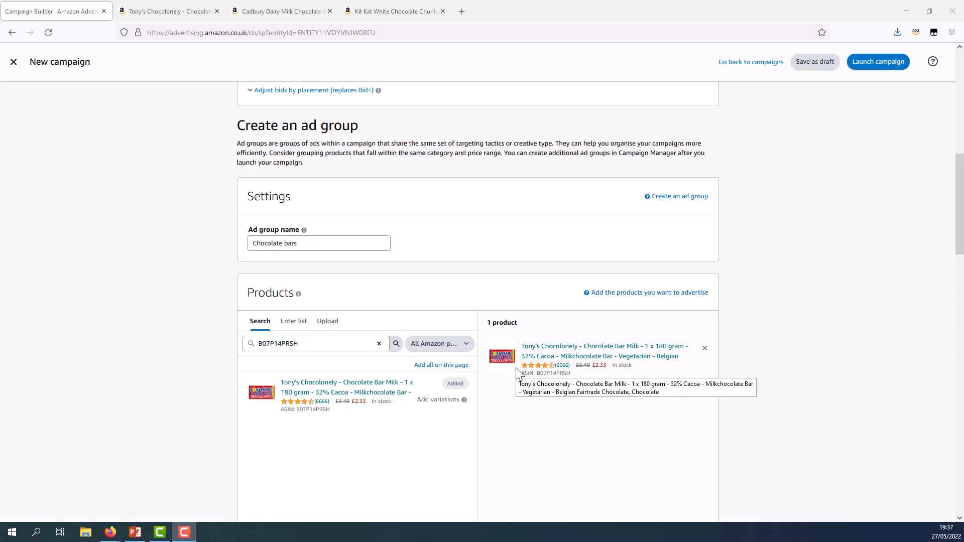
pyautogui.scroll(-3)
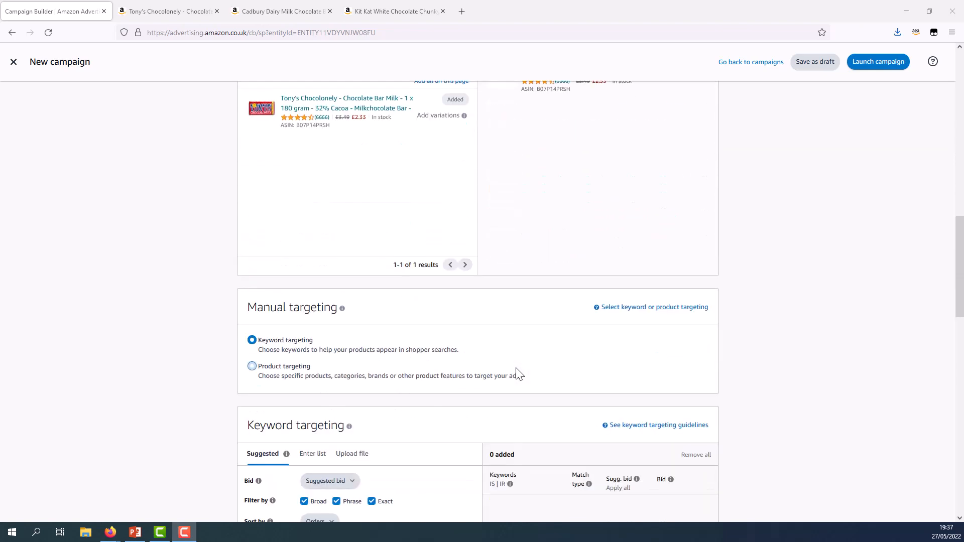
pyautogui.scroll(-3)
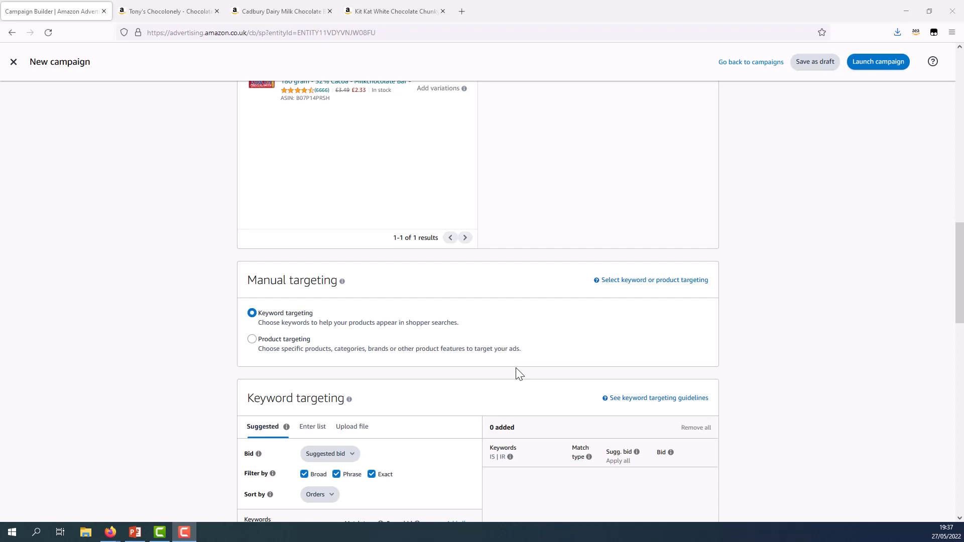
# Step: Switch from keyword targeting to product targeting on individual products
pyautogui.click(251, 338)
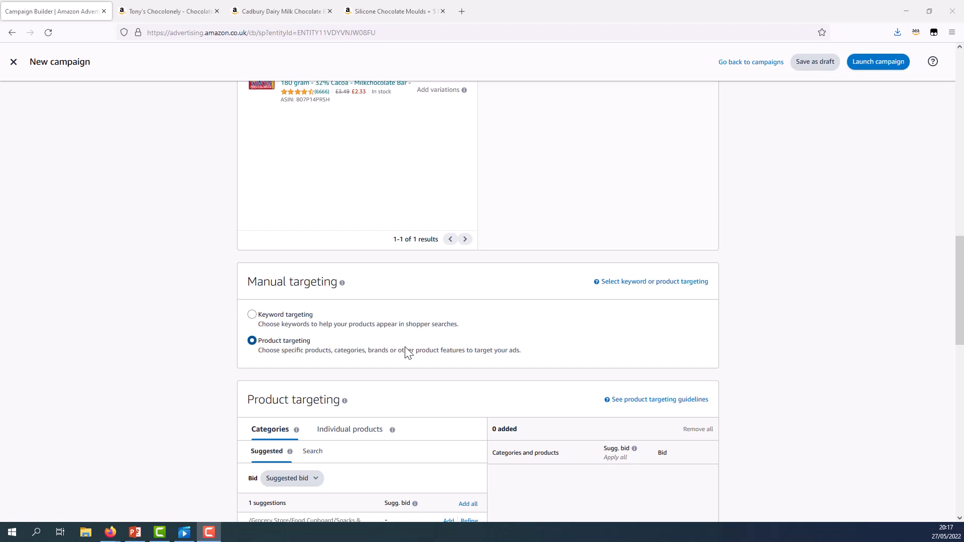
pyautogui.click(350, 429)
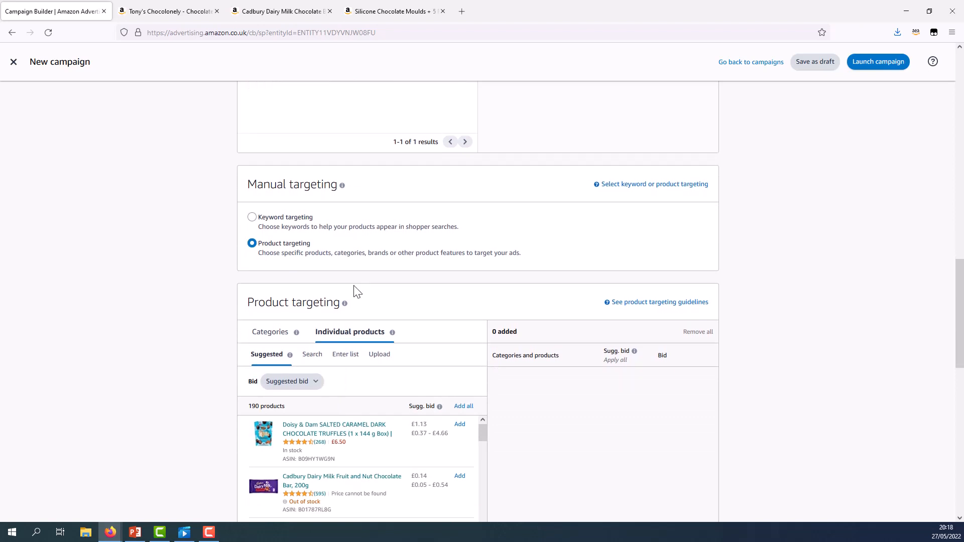
pyautogui.scroll(-3)
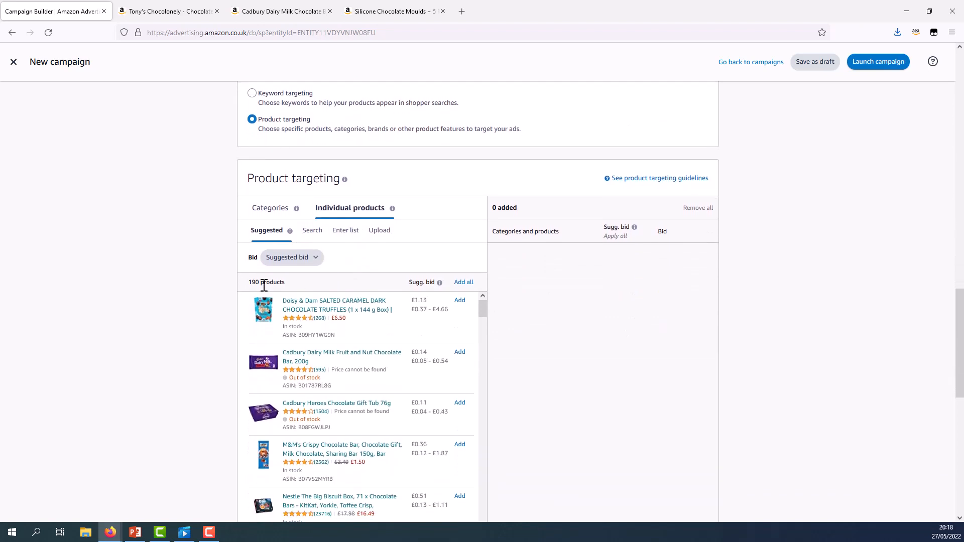
pyautogui.moveTo(187, 294)
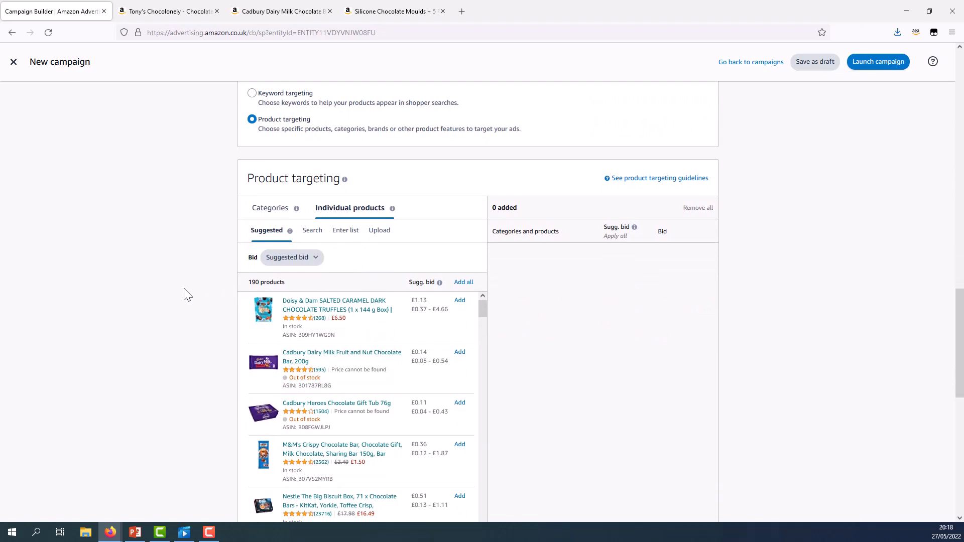
pyautogui.moveTo(283, 242)
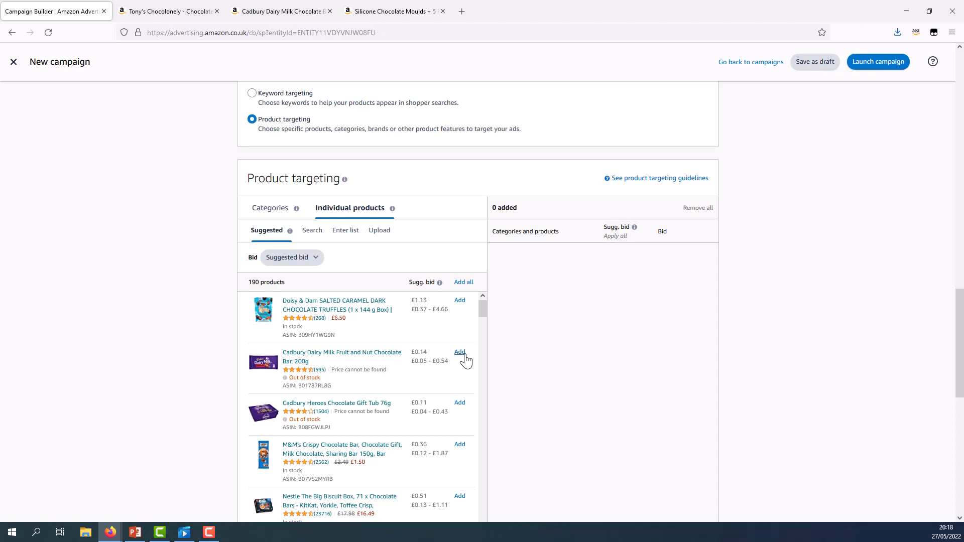
# Step: Choose the Search option for targets and bring up the silicone chocolate mould product page
pyautogui.click(311, 230)
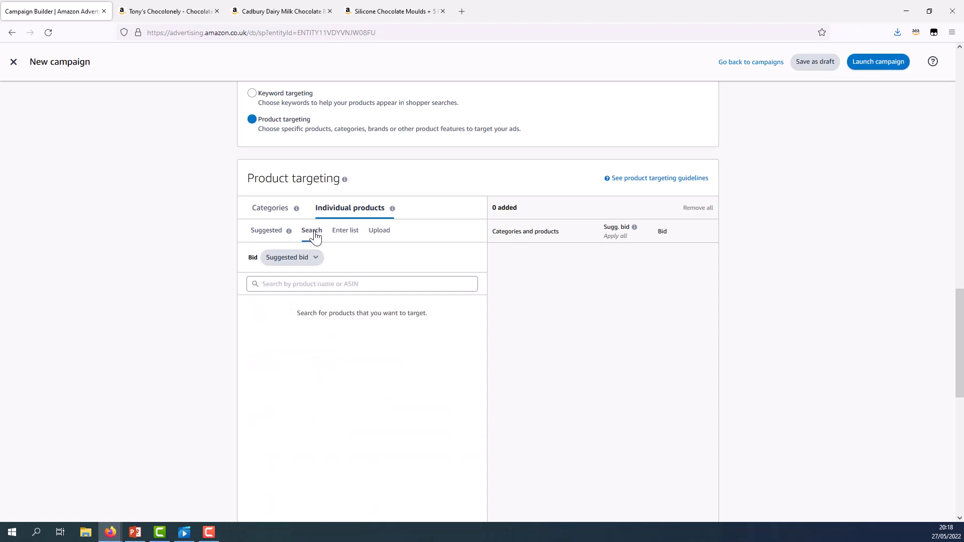
pyautogui.click(311, 230)
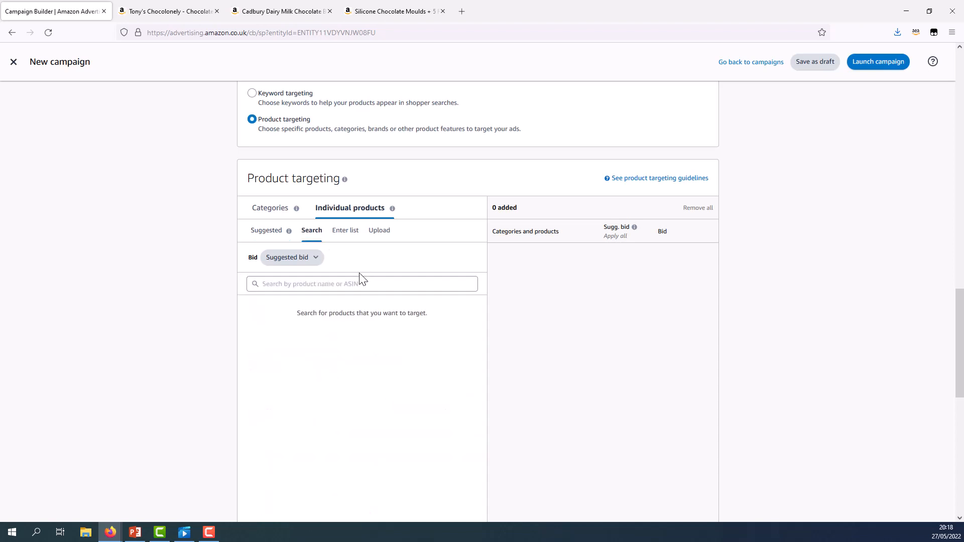
pyautogui.click(362, 284)
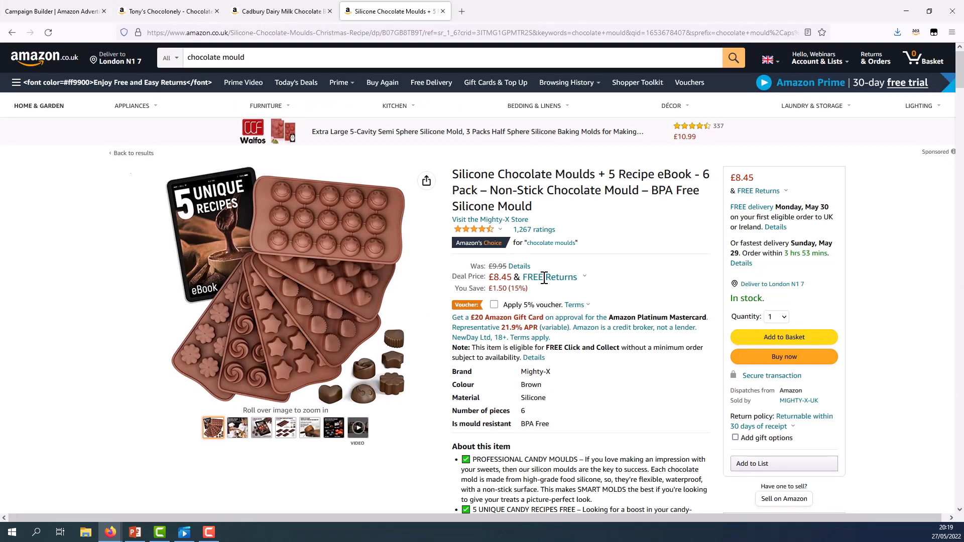
# Step: Copy the silicone chocolate mould's ASIN B07GB8TB9T from Amazon.co.uk and return to the builder
pyautogui.click(54, 11)
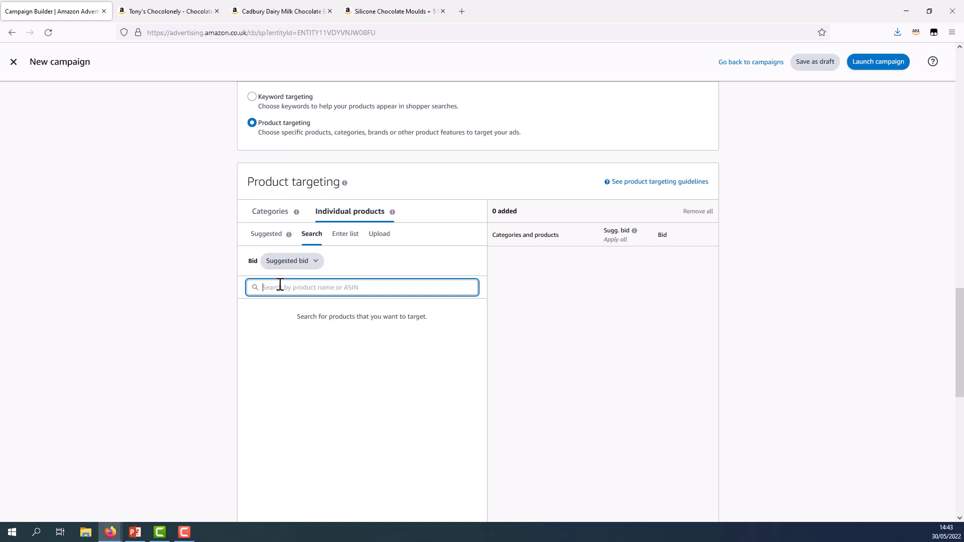
pyautogui.moveTo(283, 239)
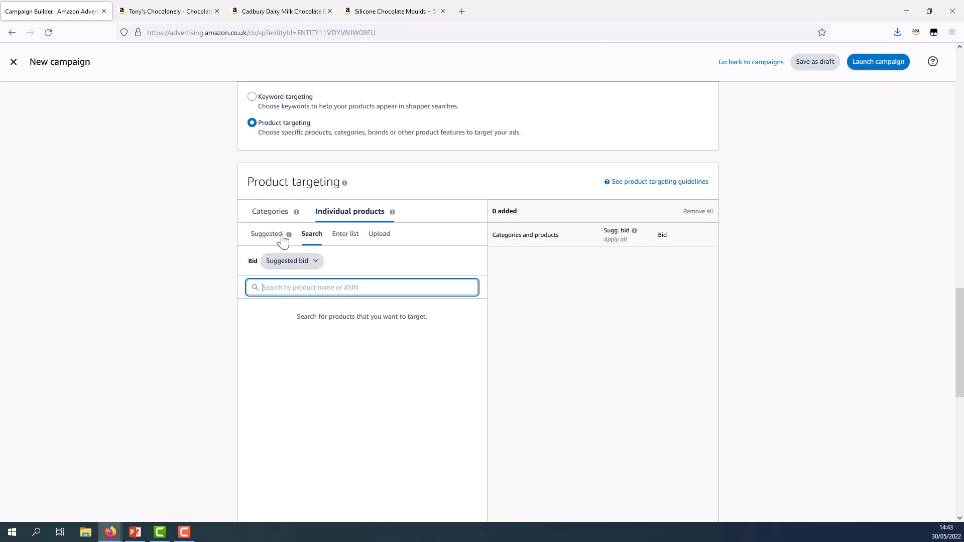
pyautogui.click(394, 11)
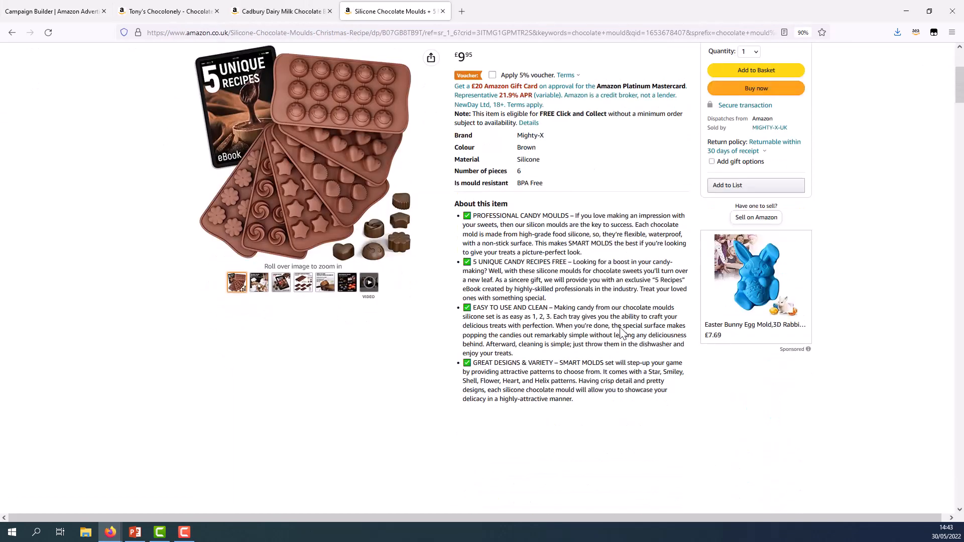
pyautogui.scroll(-3)
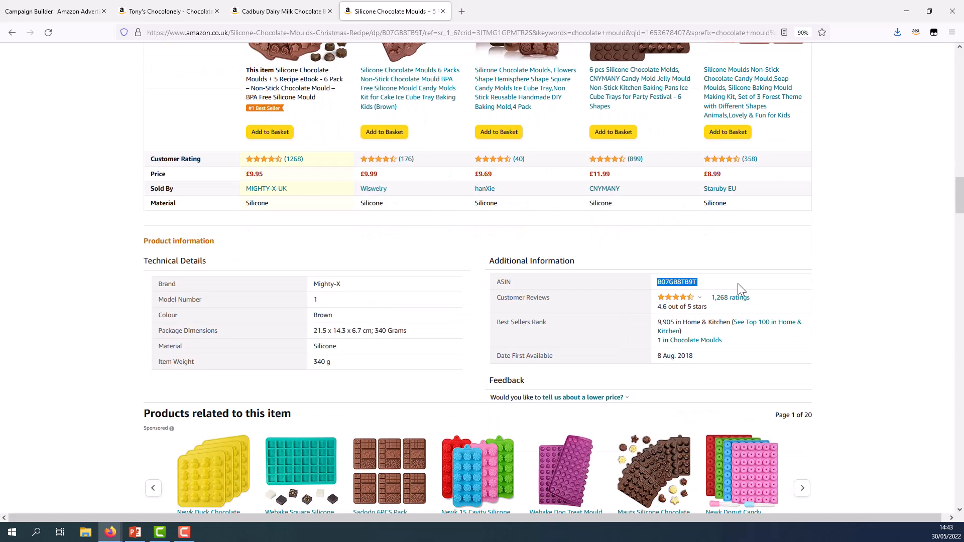
pyautogui.click(52, 11)
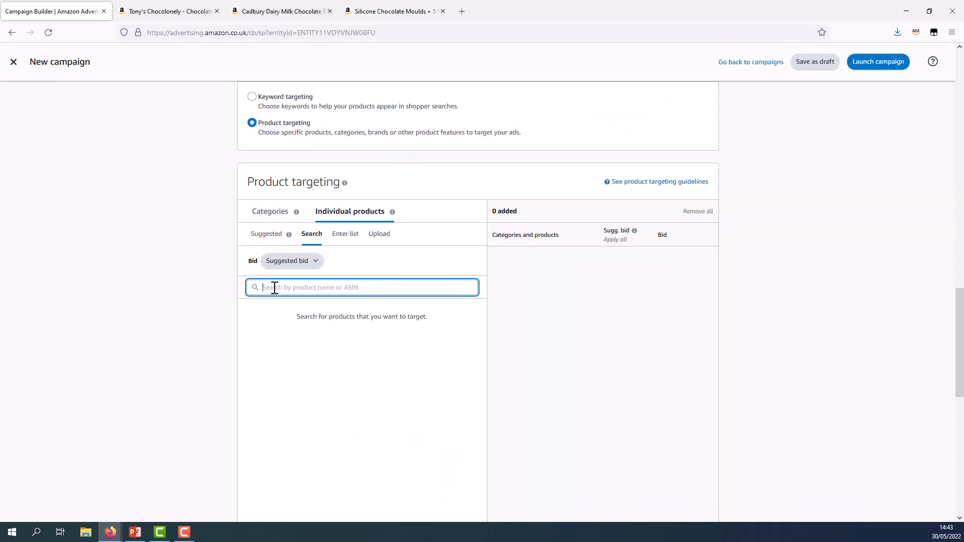
# Step: Add the silicone mould (B07GB8TB9T) as a product target at a £0.89 bid
pyautogui.write('B07GB8TB9T')
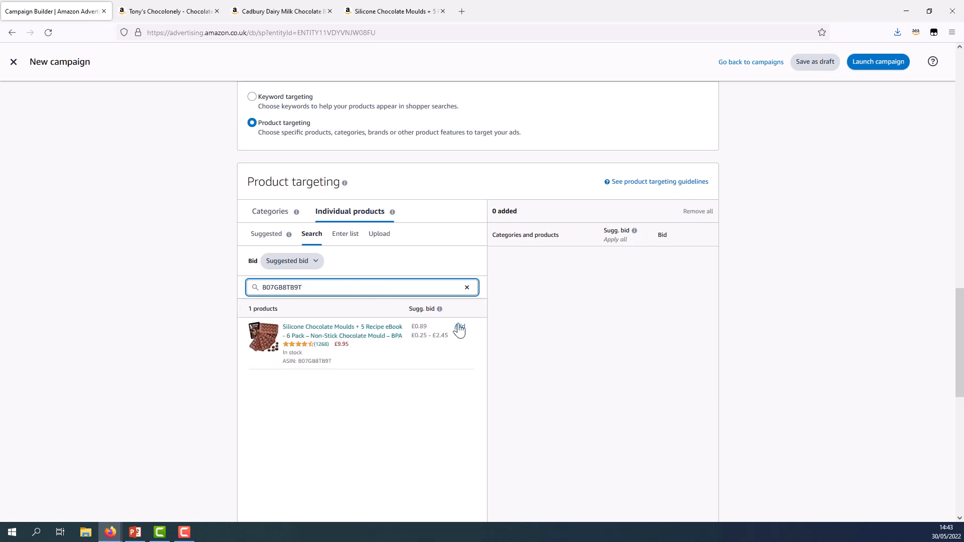
pyautogui.moveTo(461, 329)
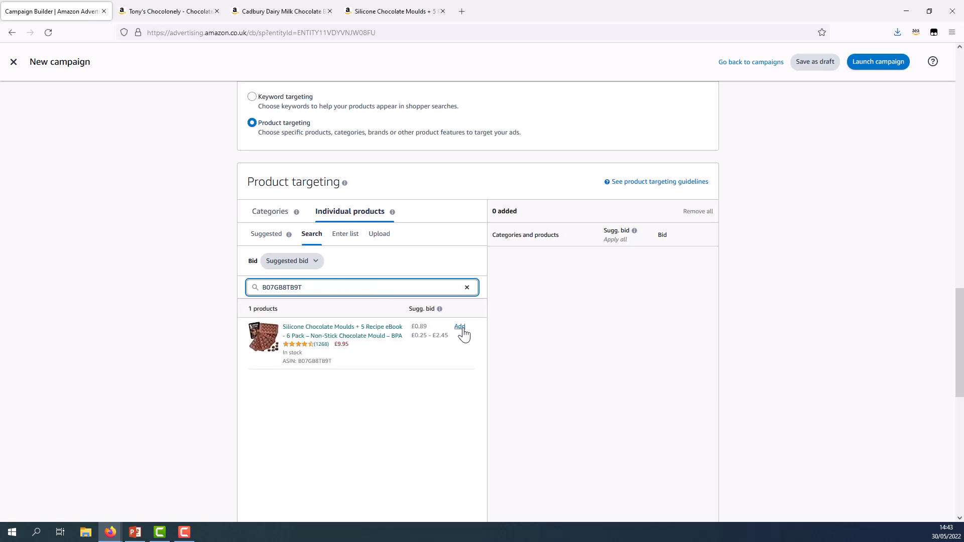
pyautogui.click(459, 326)
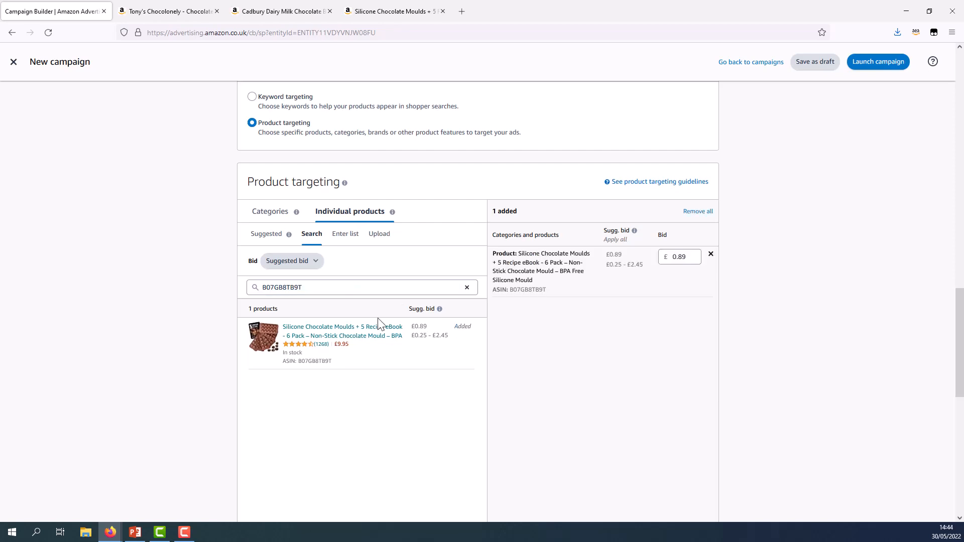
pyautogui.click(345, 234)
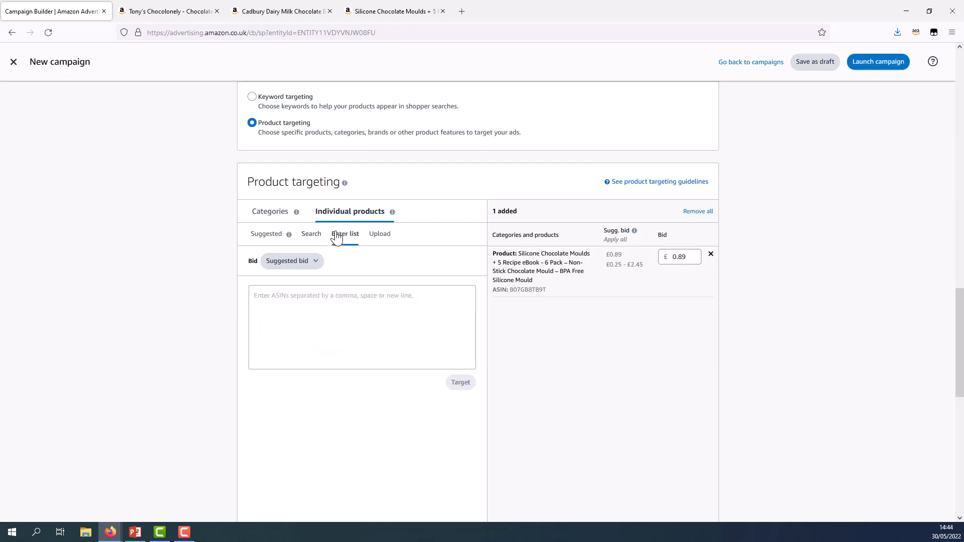
# Step: View the Enter list and Upload file options for targeting individual products
pyautogui.click(345, 234)
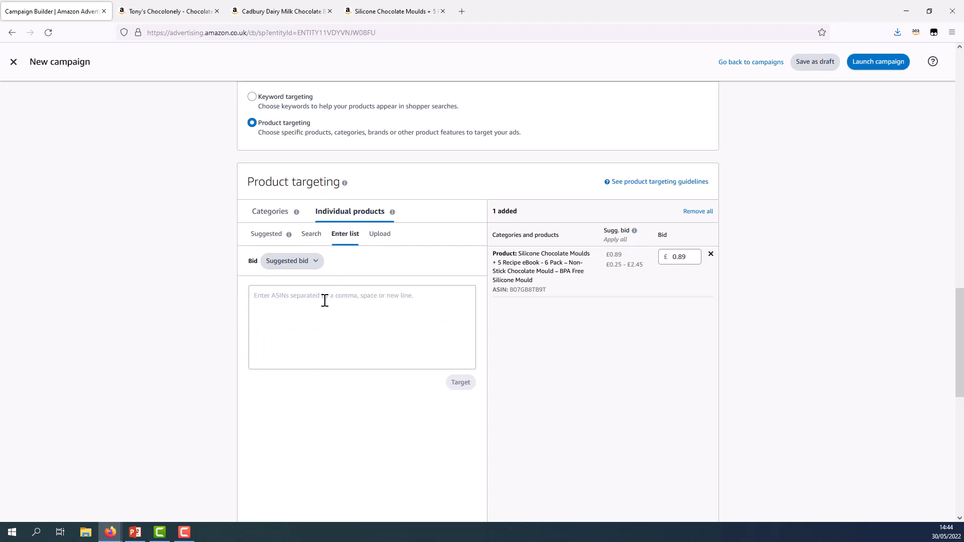
pyautogui.click(361, 326)
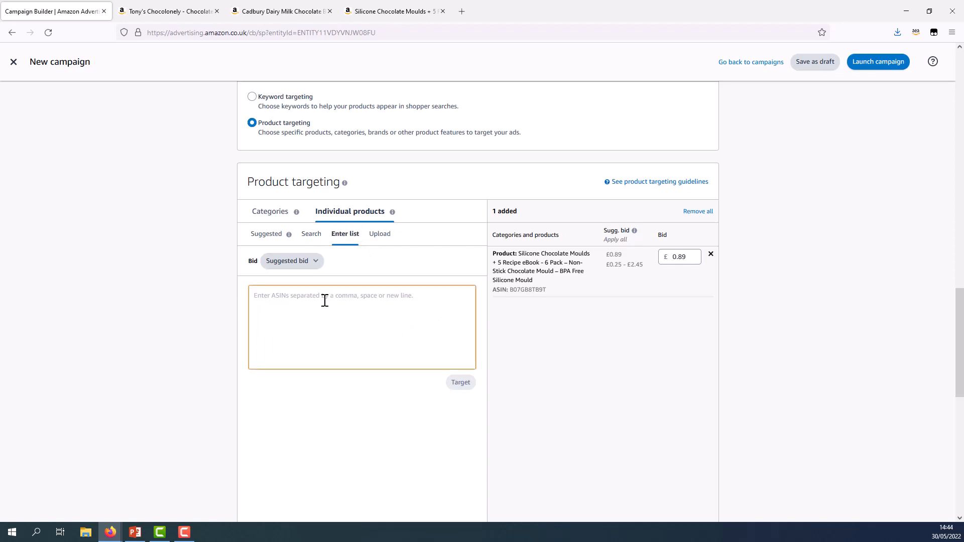
pyautogui.click(380, 234)
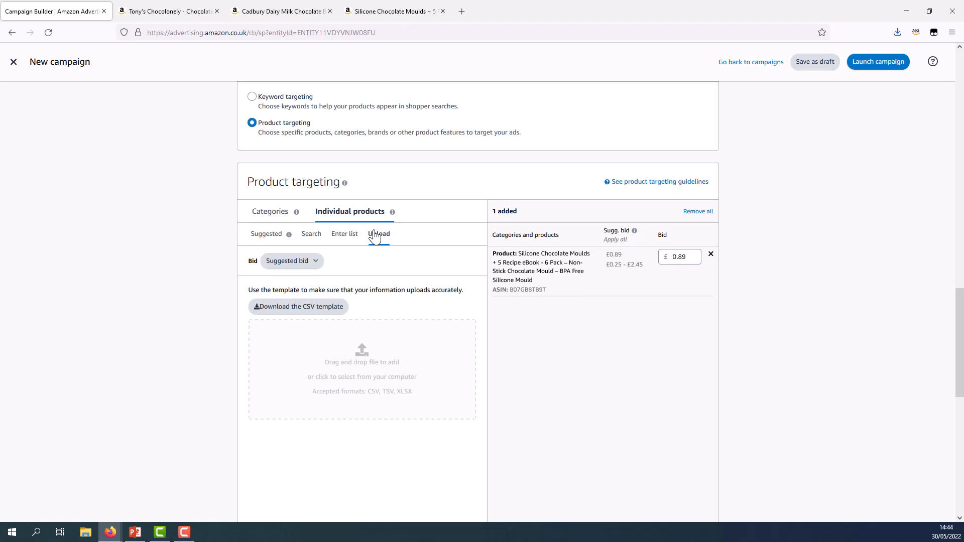
pyautogui.click(379, 234)
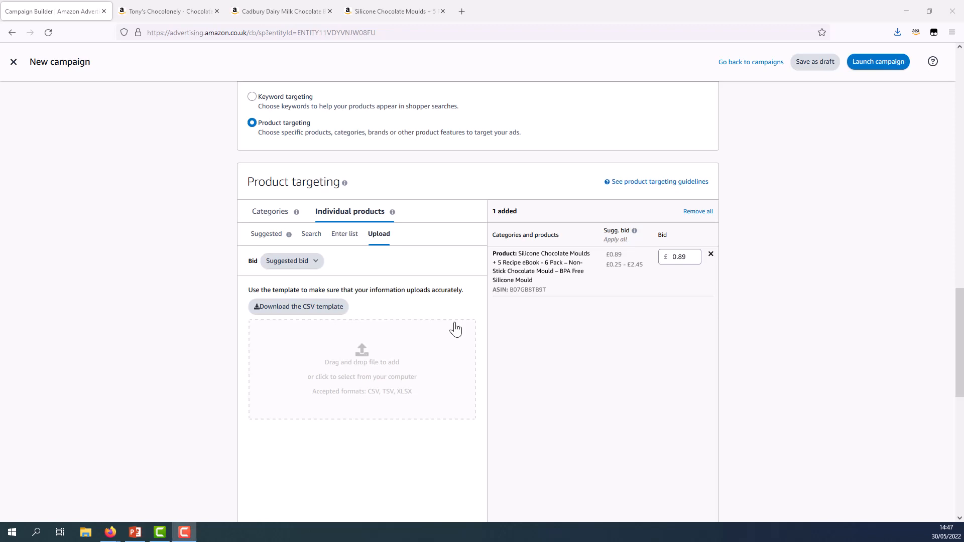
pyautogui.moveTo(676, 240)
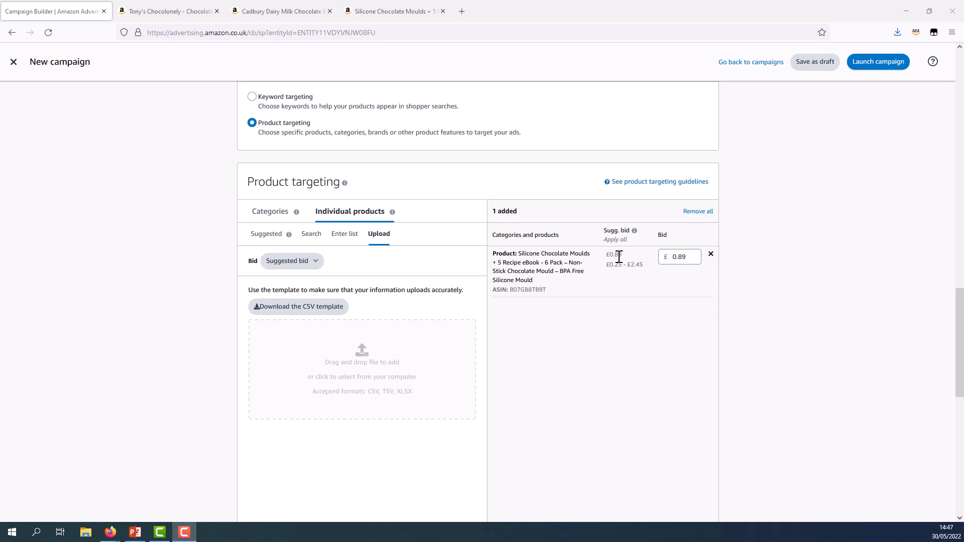
pyautogui.moveTo(620, 256)
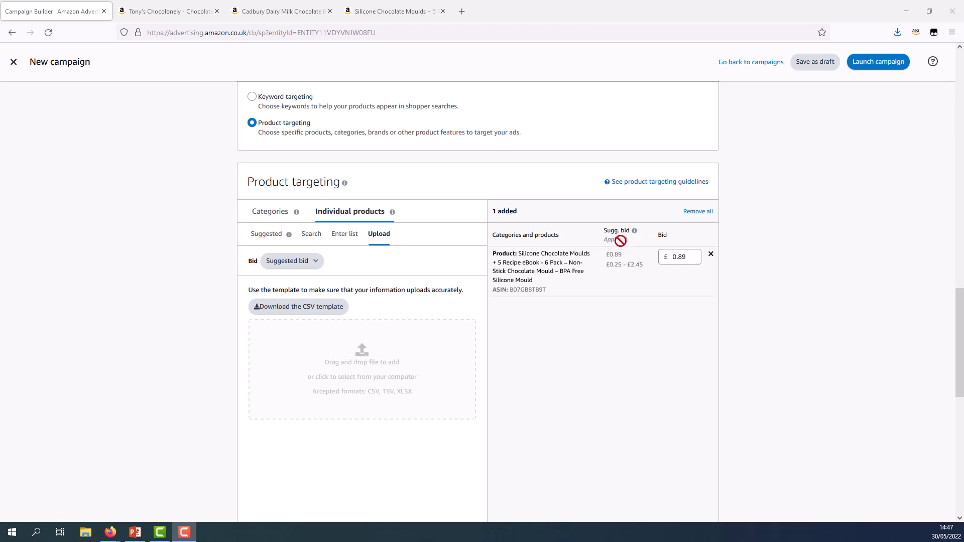
pyautogui.scroll(-3)
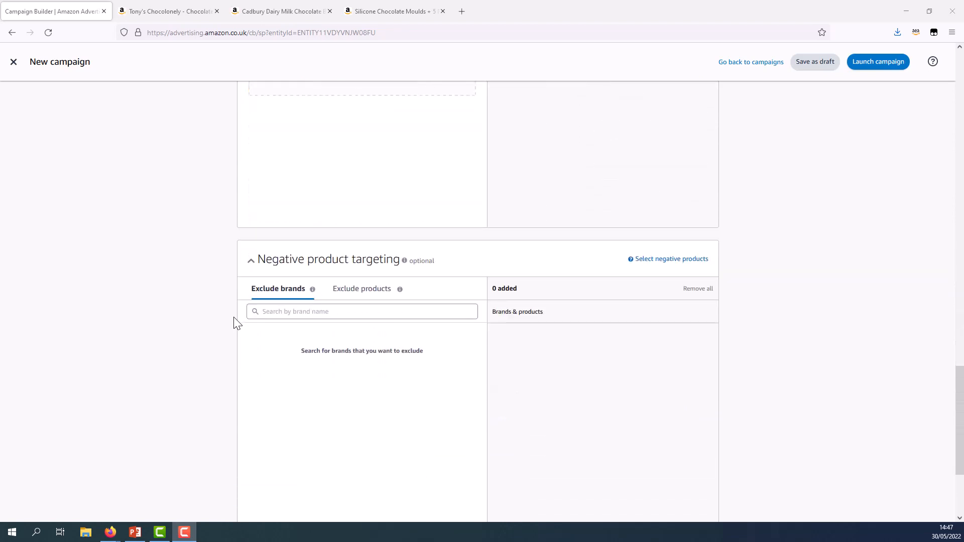
pyautogui.scroll(-3)
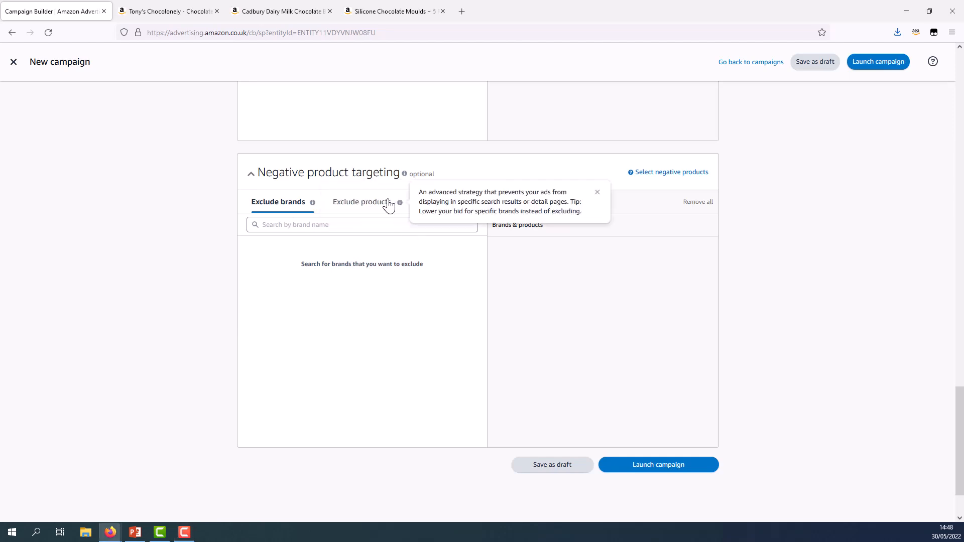
pyautogui.click(361, 202)
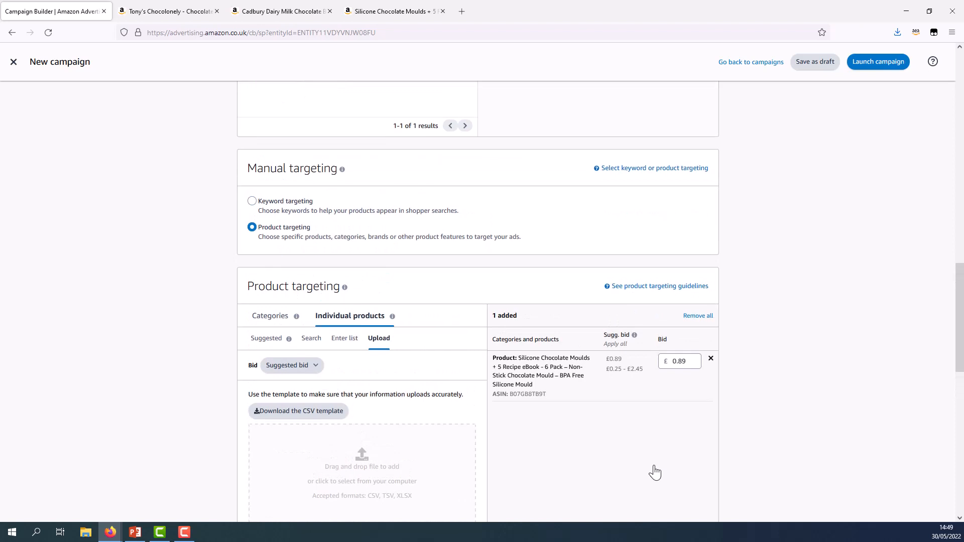
pyautogui.moveTo(372, 382)
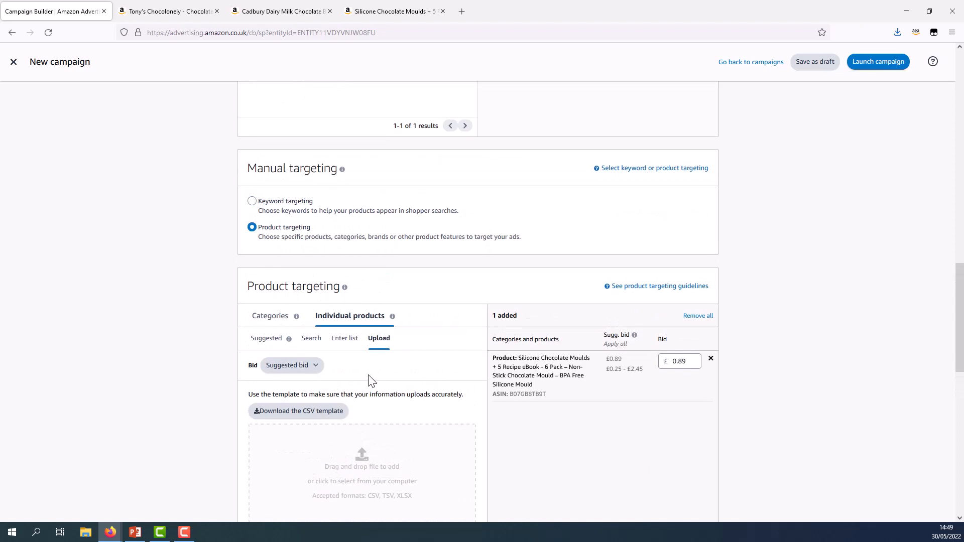
# Step: Show the suggested category targets, listing Chocolate Blocks
pyautogui.click(269, 315)
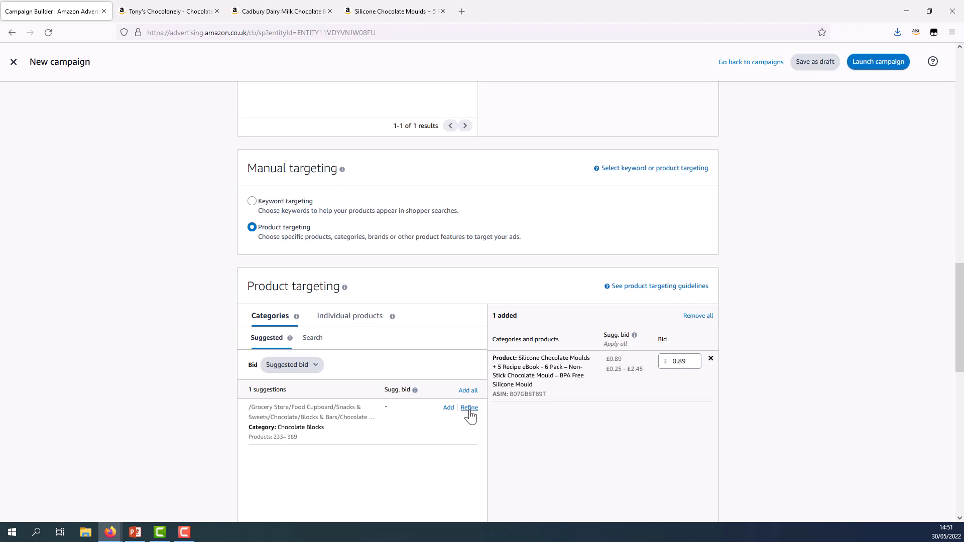
pyautogui.click(469, 408)
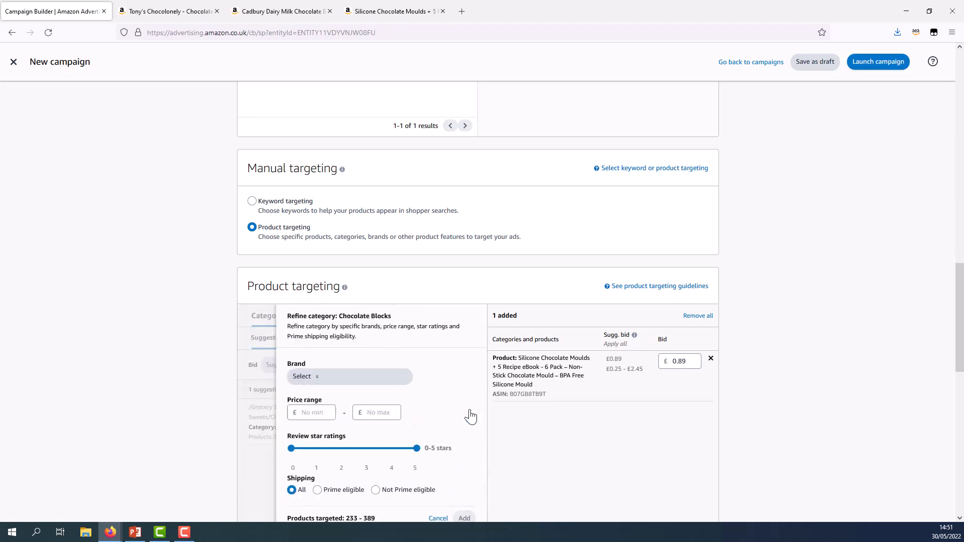
pyautogui.scroll(-3)
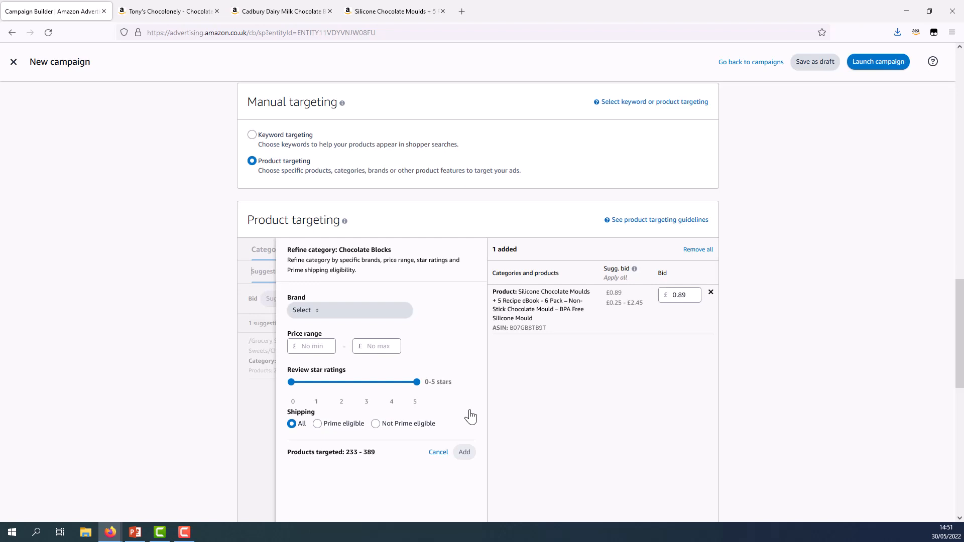
pyautogui.moveTo(346, 459)
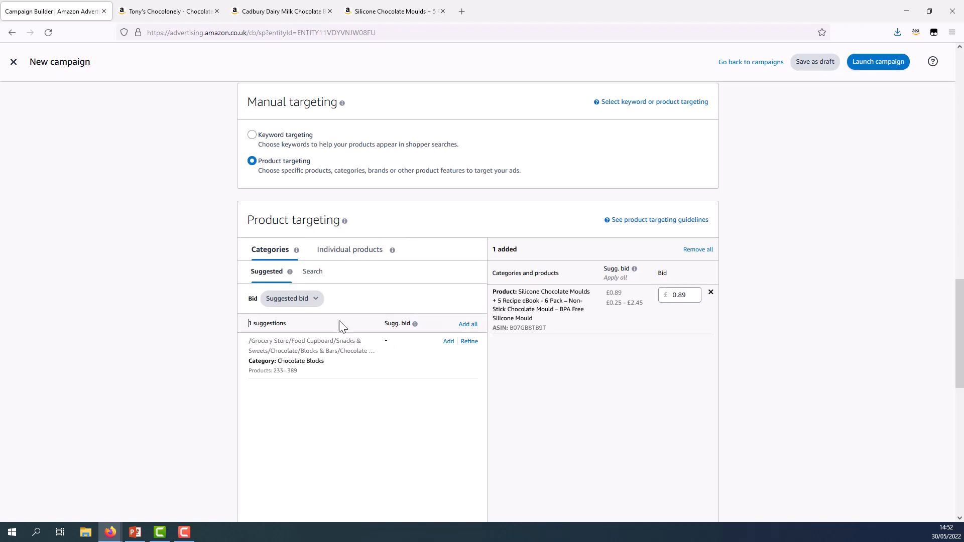
# Step: Search the category targets for 'confectionery' to surface the Confectionery category
pyautogui.click(311, 271)
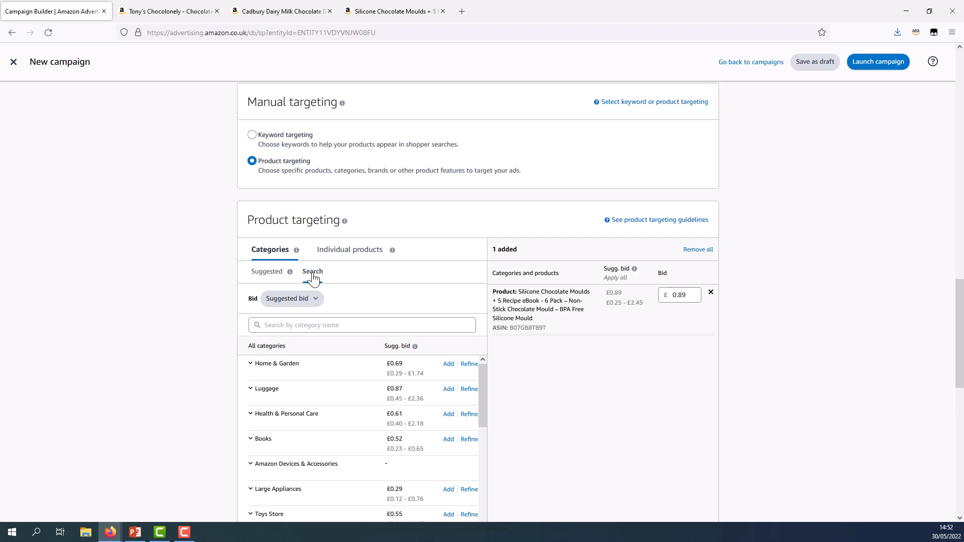
pyautogui.click(362, 325)
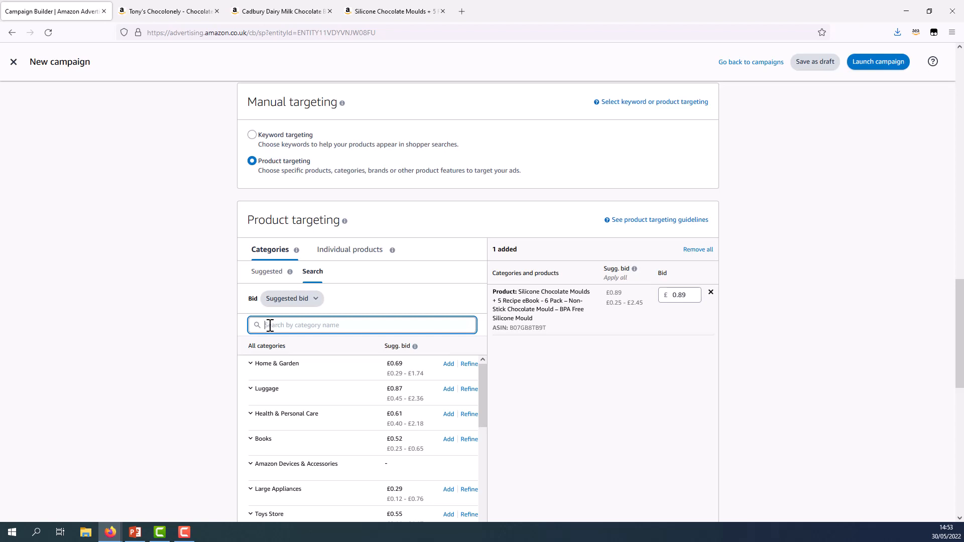
pyautogui.write('confectionery')
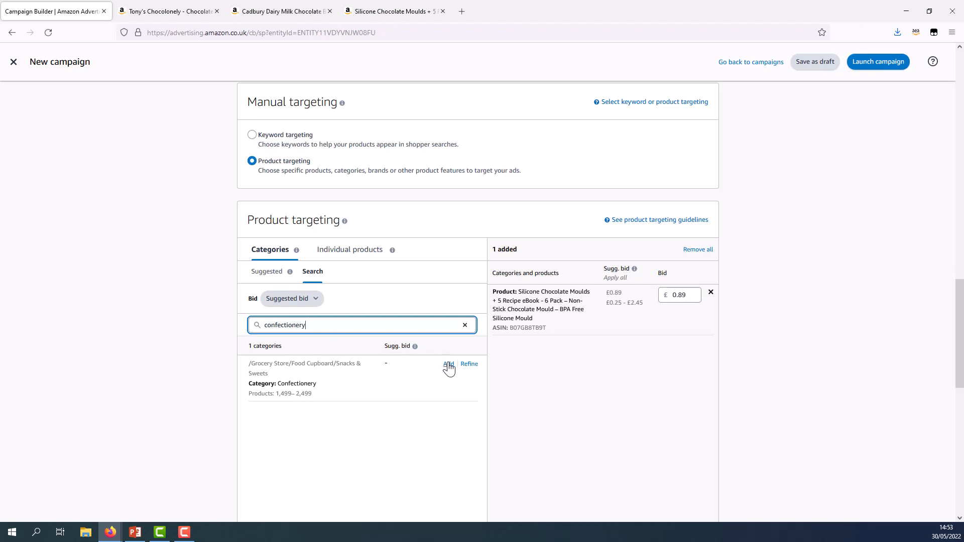
# Step: Add the Confectionery category as a second target at the default £0.50 bid
pyautogui.click(447, 364)
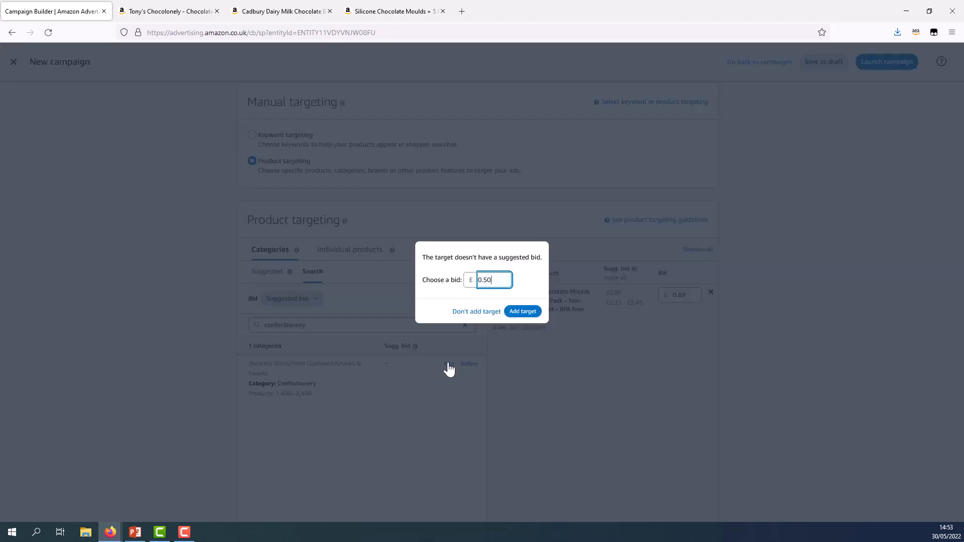
pyautogui.moveTo(464, 299)
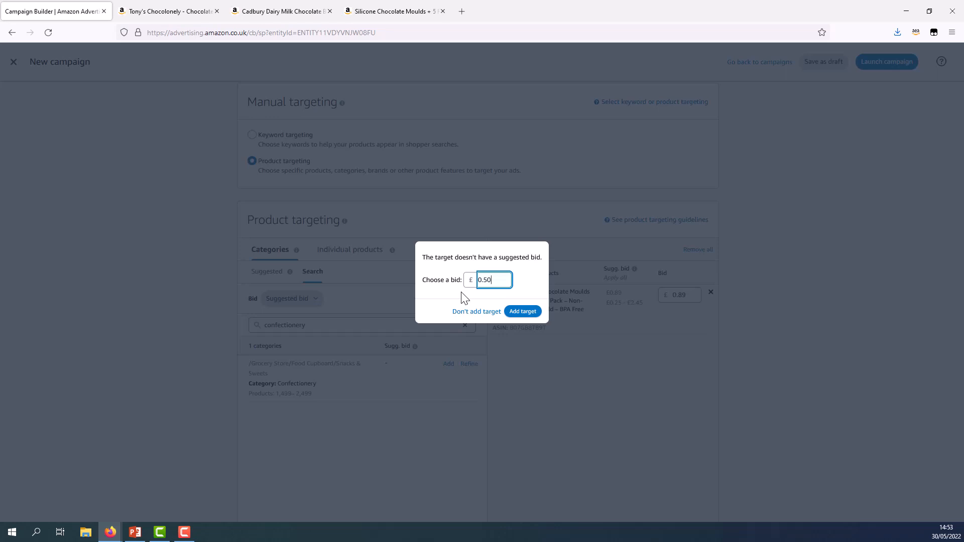
pyautogui.moveTo(519, 301)
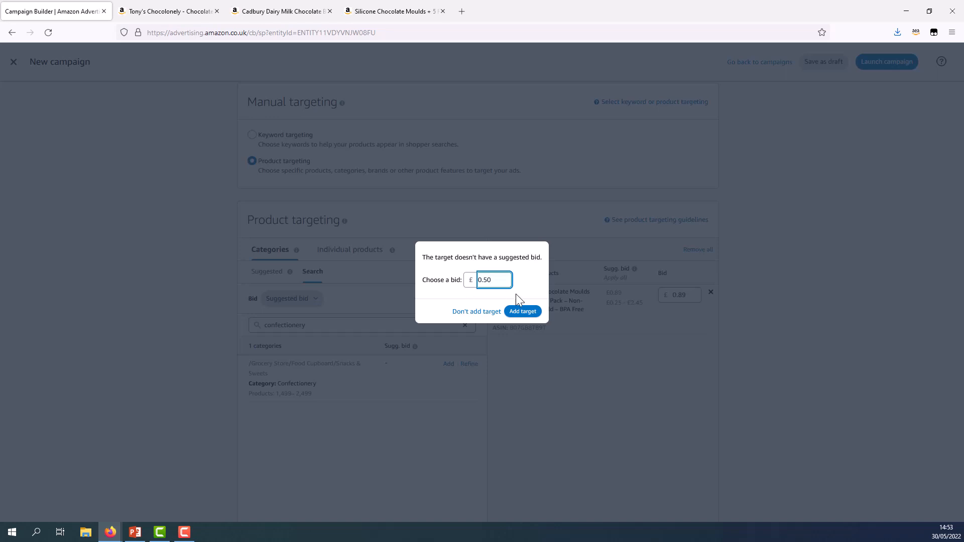
pyautogui.click(522, 312)
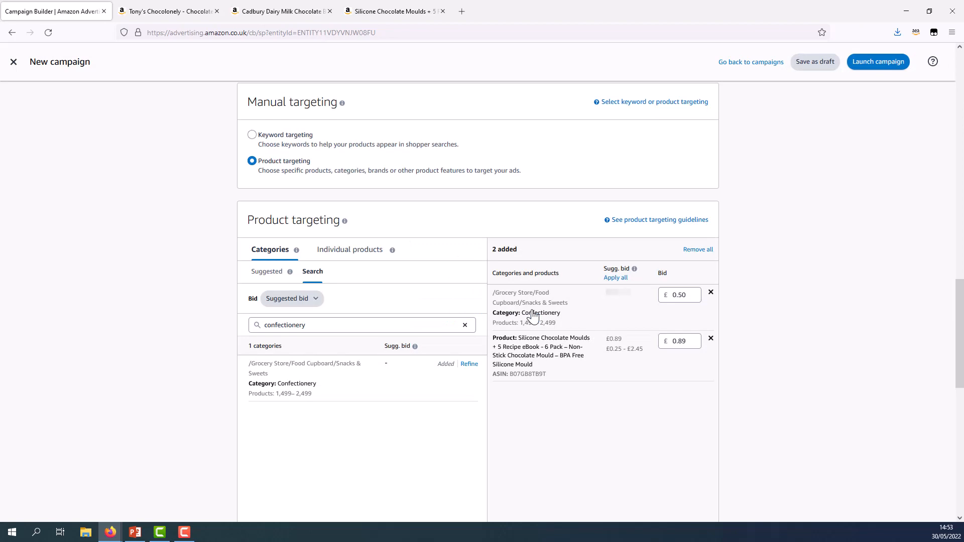
pyautogui.scroll(-3)
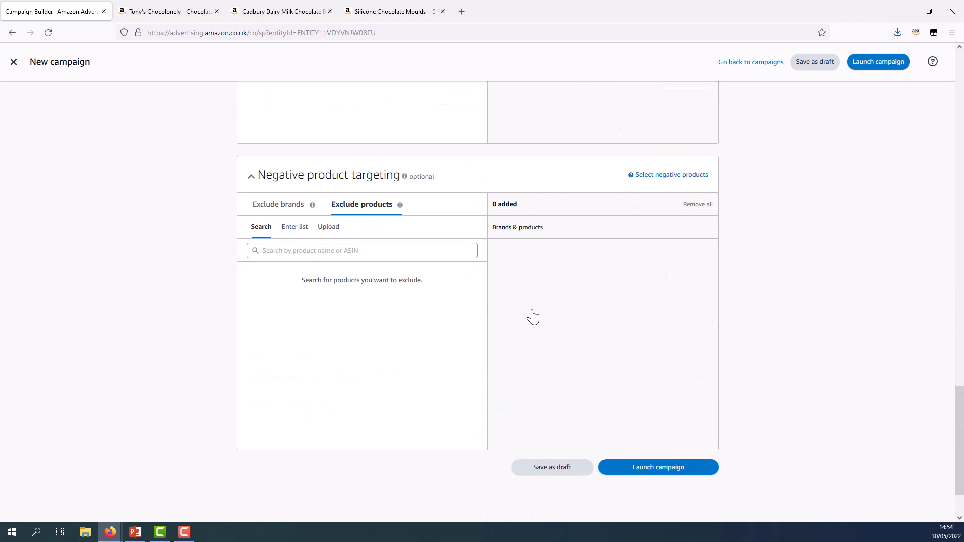
pyautogui.moveTo(664, 466)
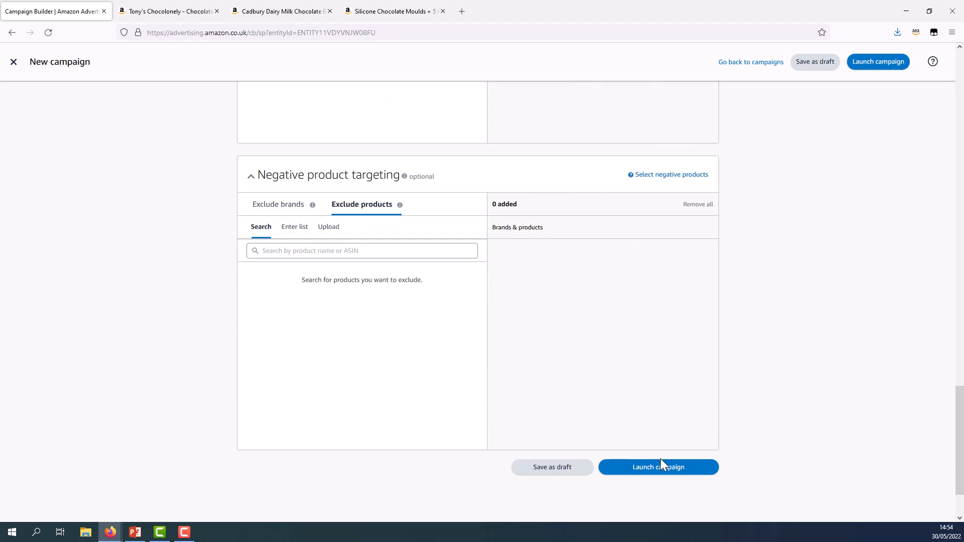